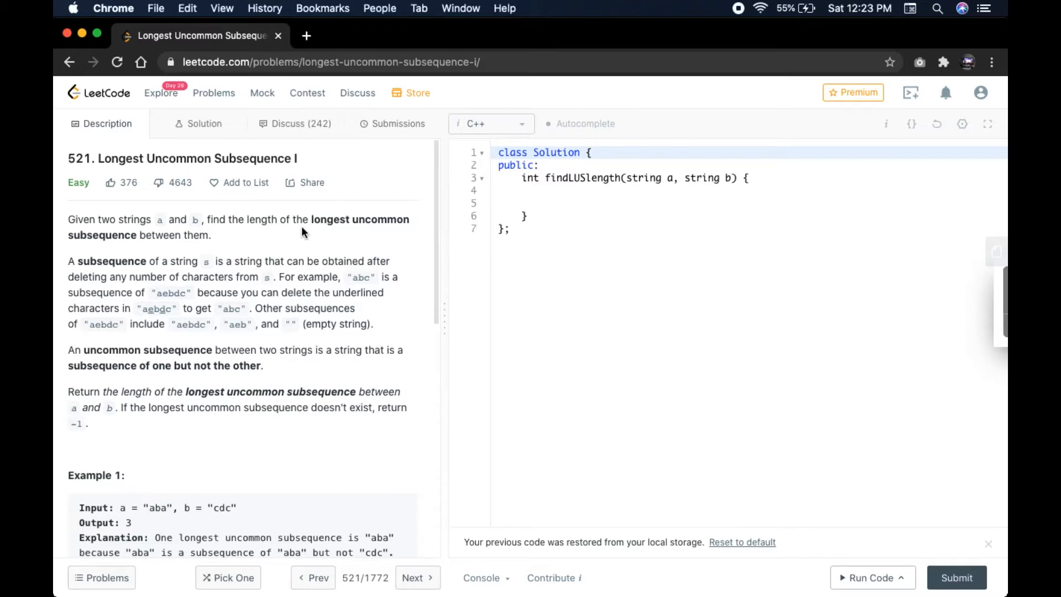
mouse_move(183, 156)
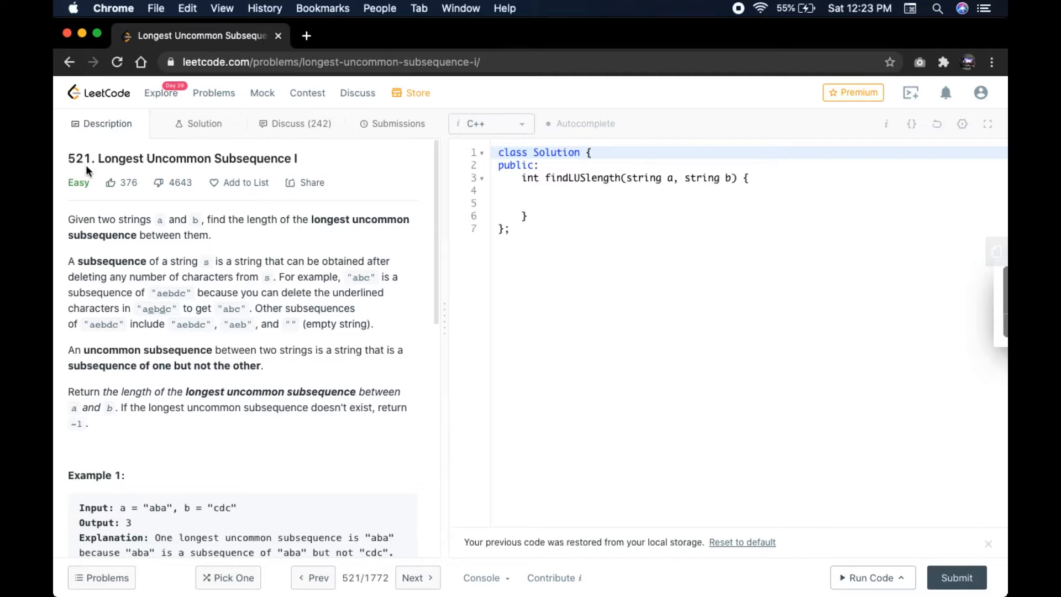
mouse_move(81, 229)
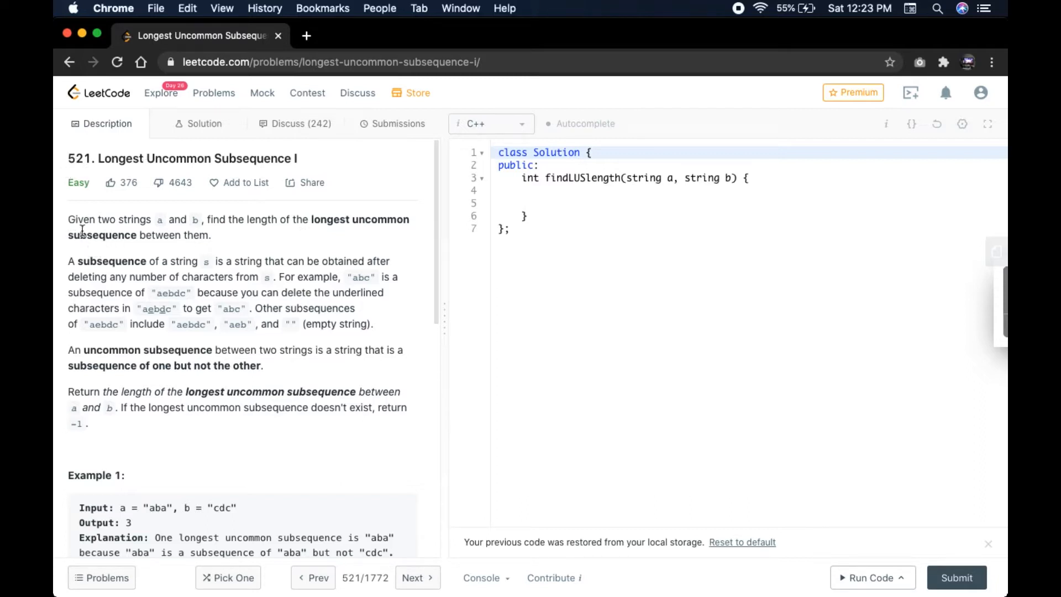
mouse_move(163, 230)
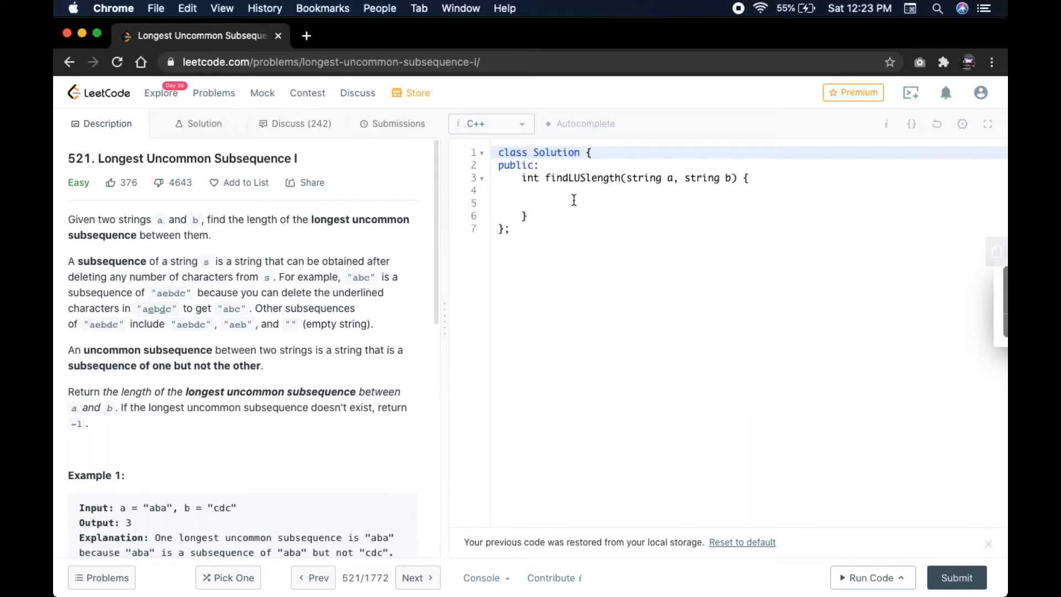
- Write the scratch note "a,b // strings" on line 5 of findLUSlength
text(a,b)
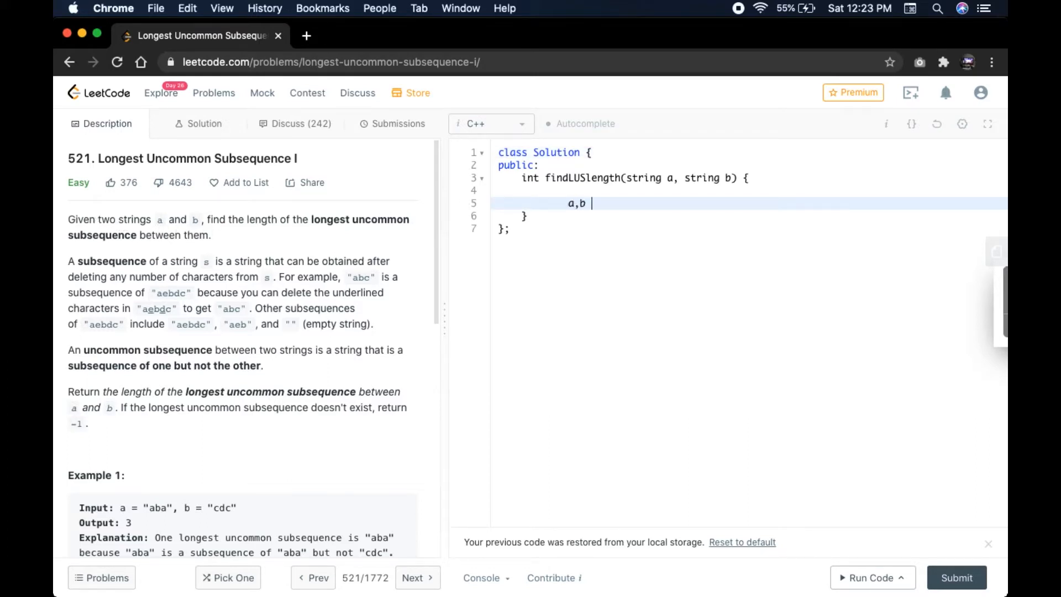
text(// st)
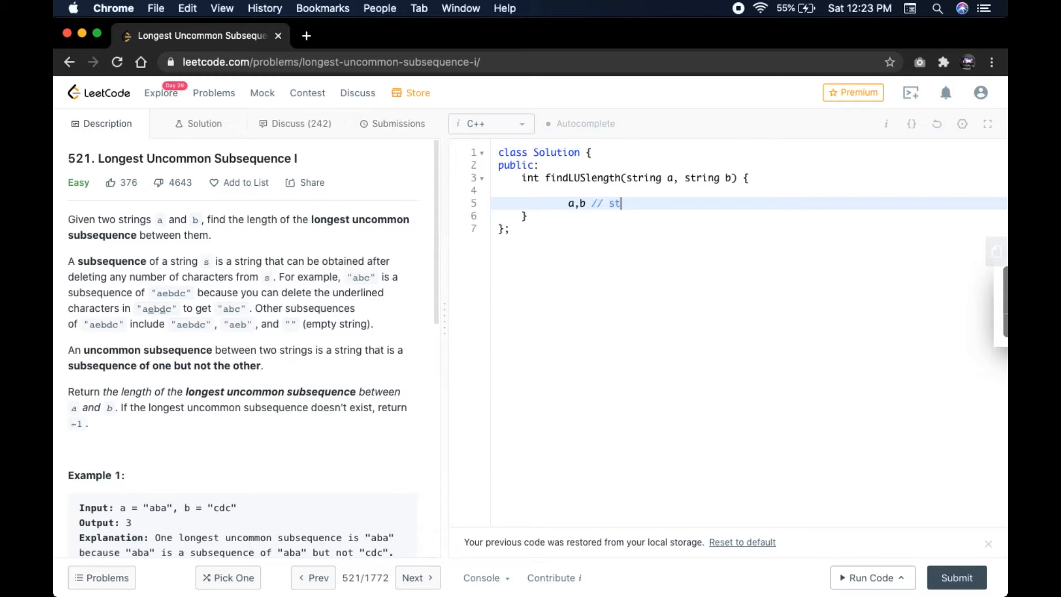
text(rings)
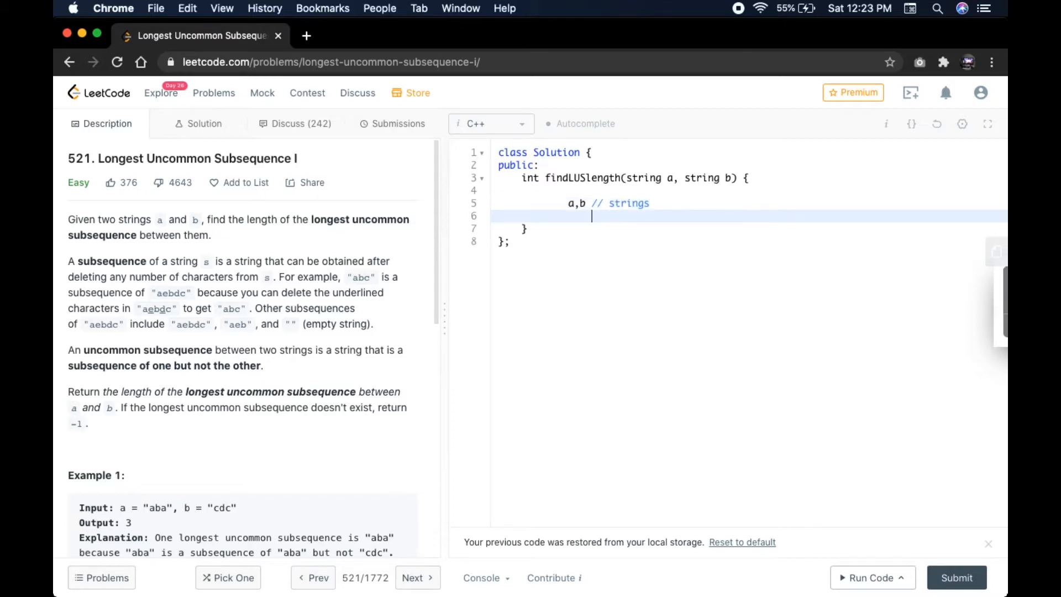
mouse_move(303, 271)
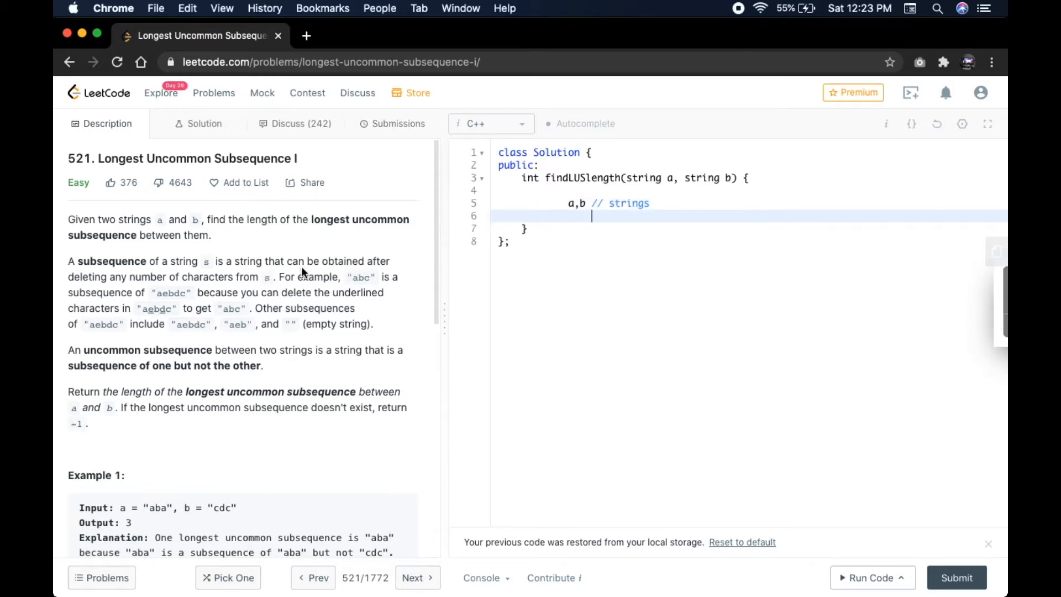
mouse_move(147, 287)
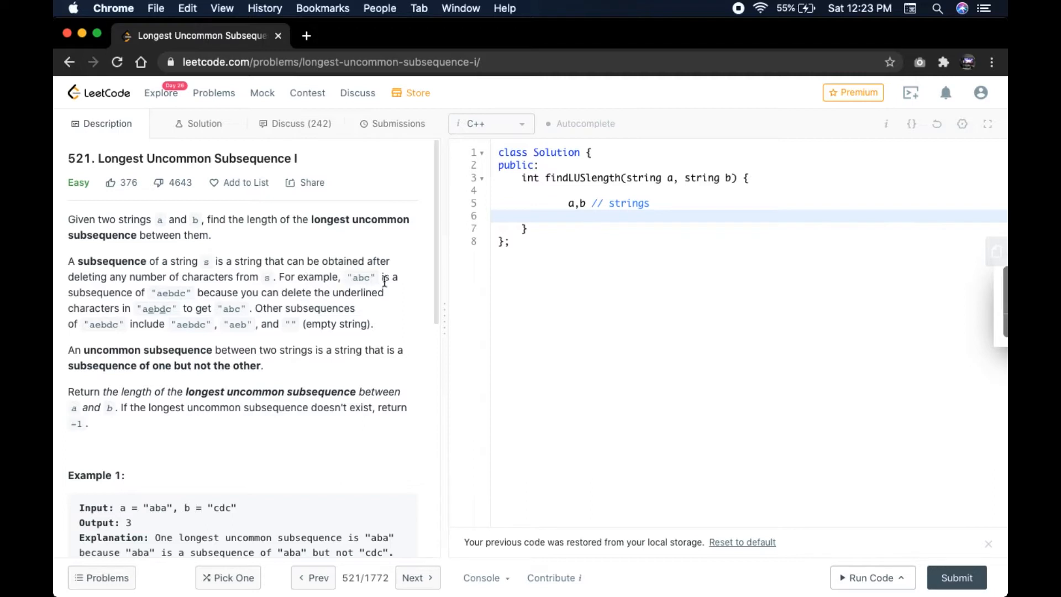
mouse_move(181, 302)
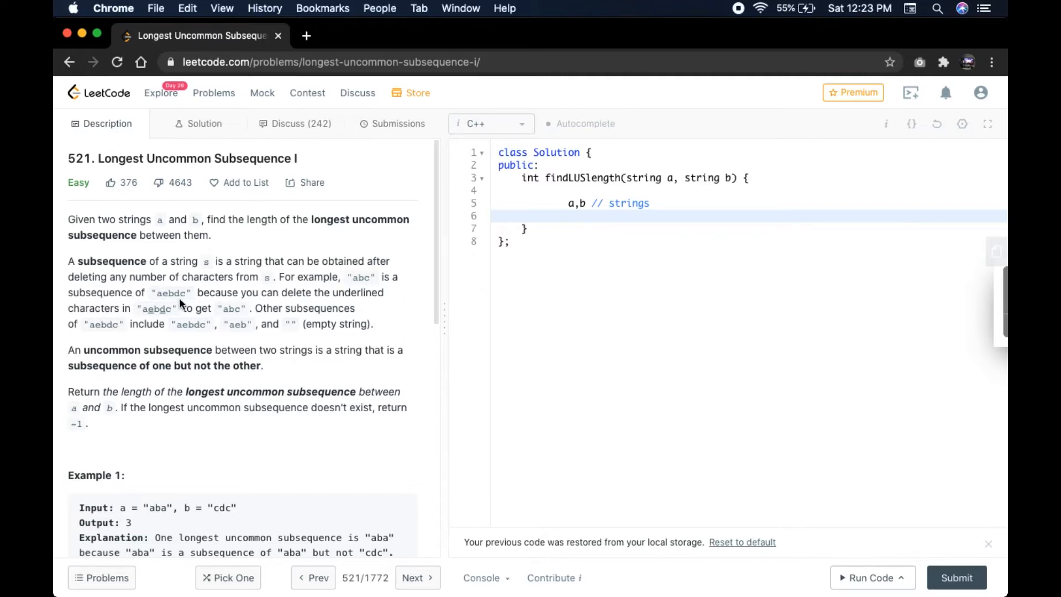
mouse_move(225, 292)
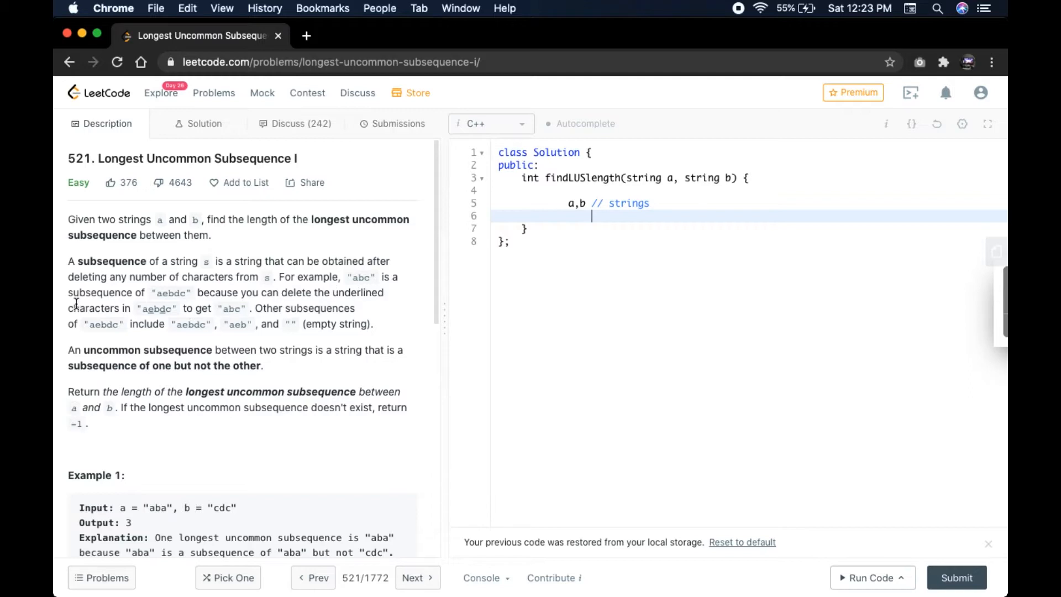
mouse_move(389, 315)
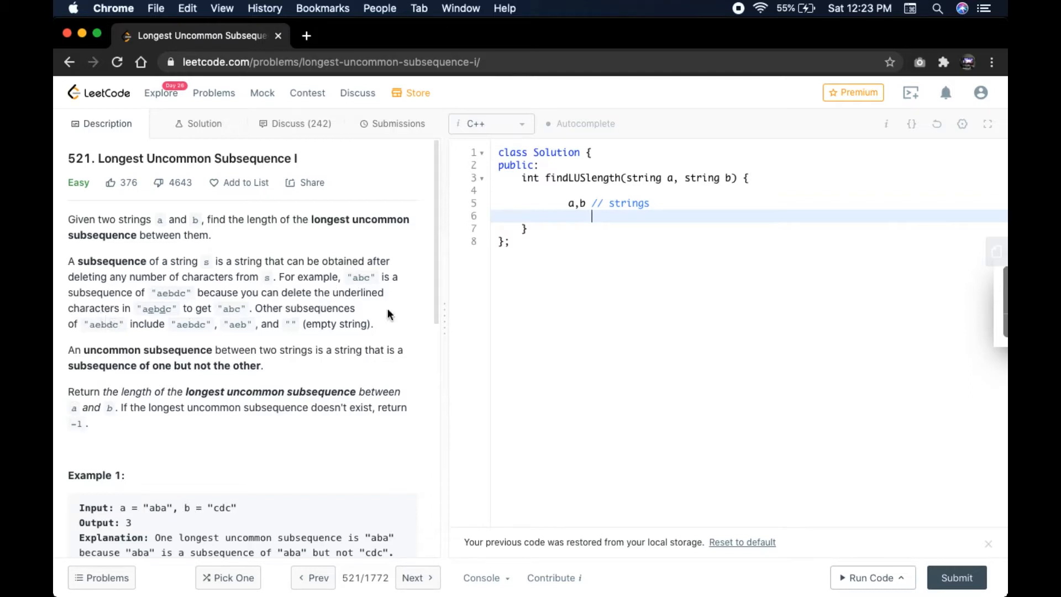
mouse_move(154, 315)
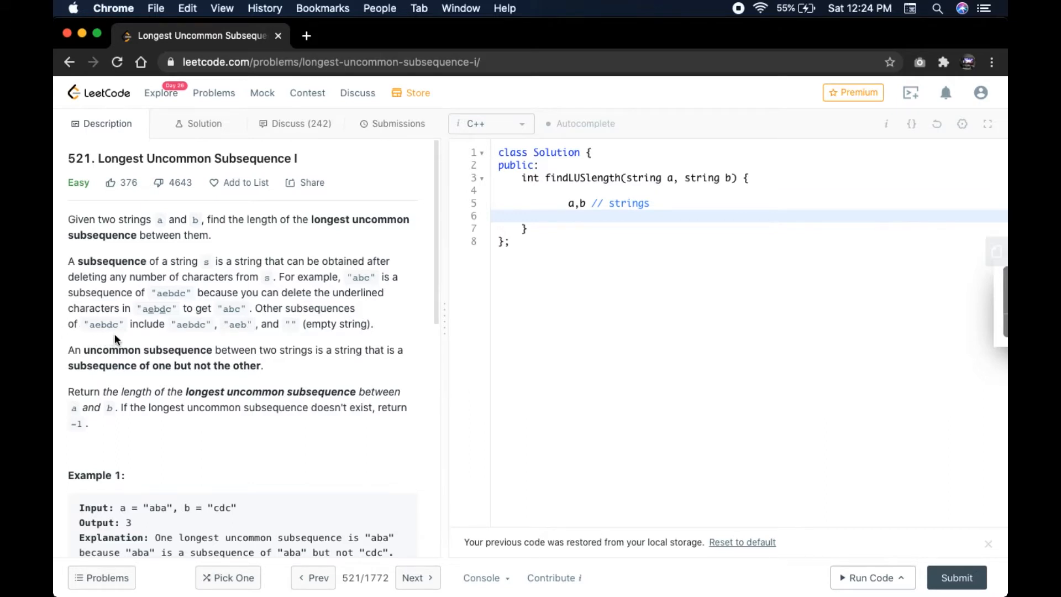
mouse_move(191, 335)
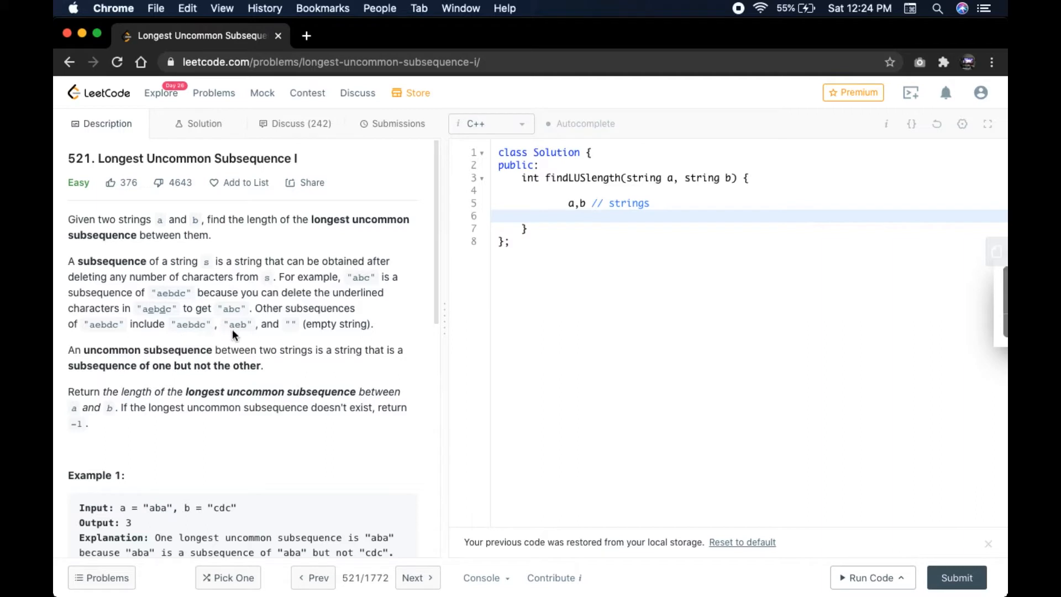
click(592, 215)
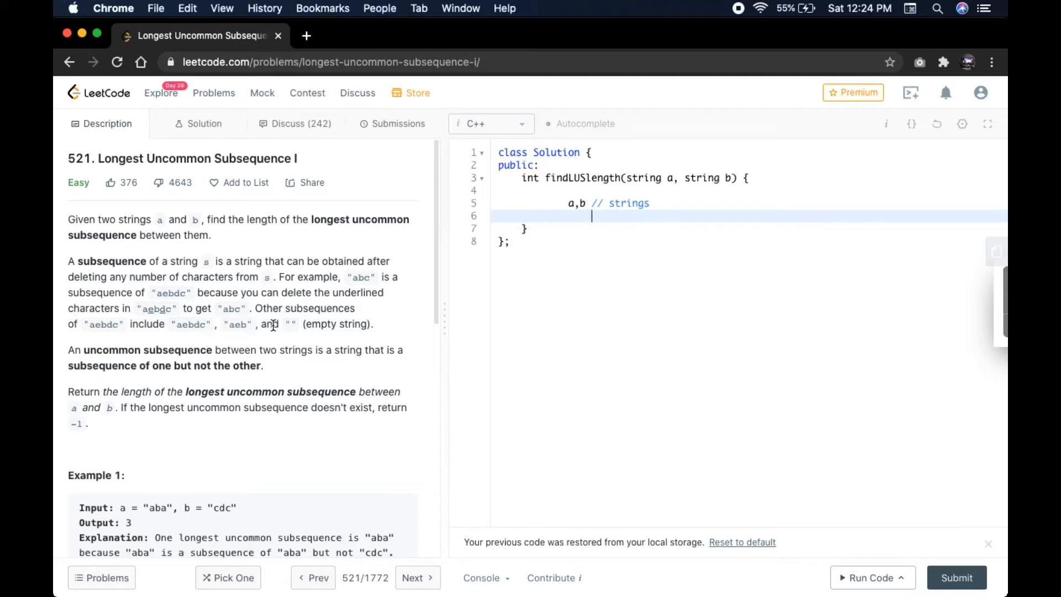
mouse_move(362, 328)
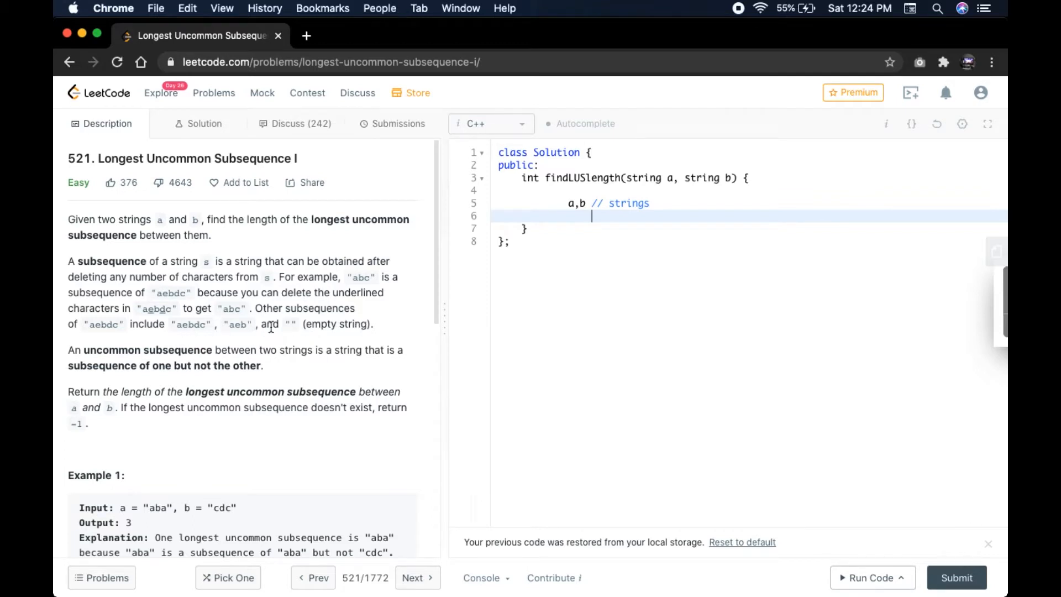
- Scroll the description to the -1 return rule and Examples 1 and 2
scroll(down, 3)
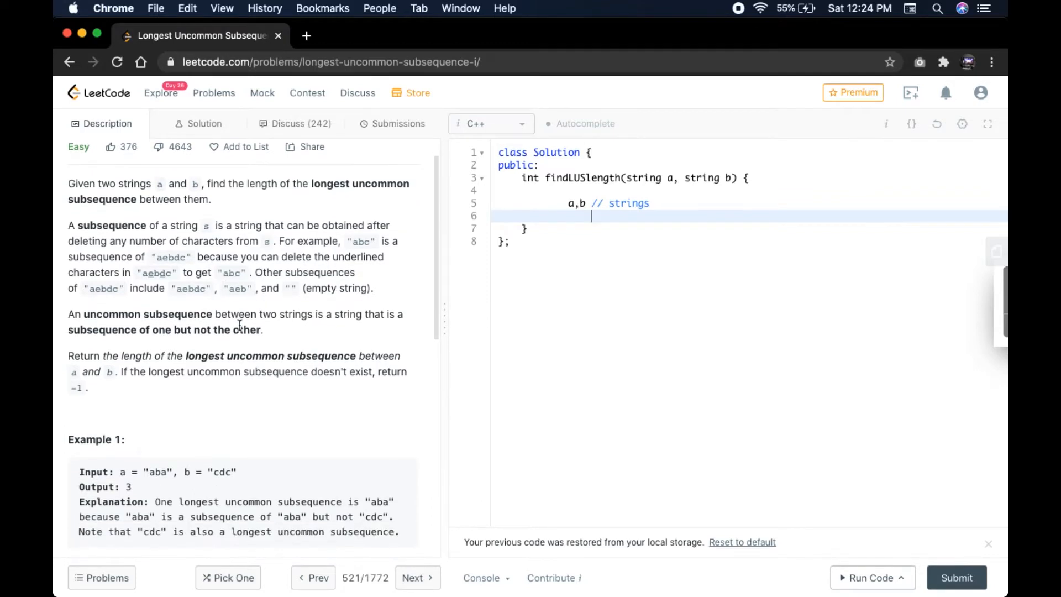
scroll(down, 3)
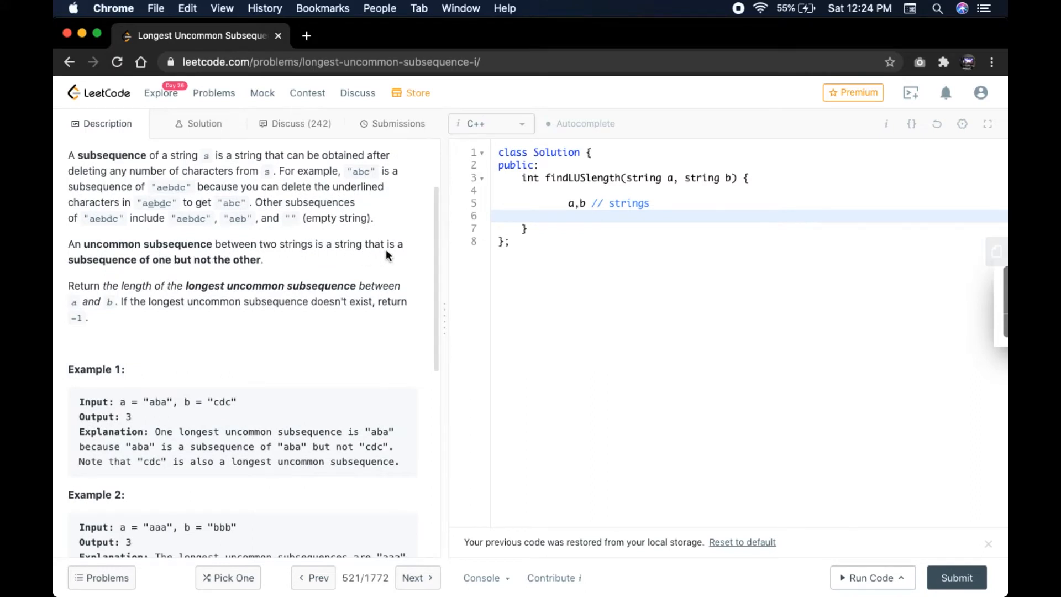
mouse_move(190, 269)
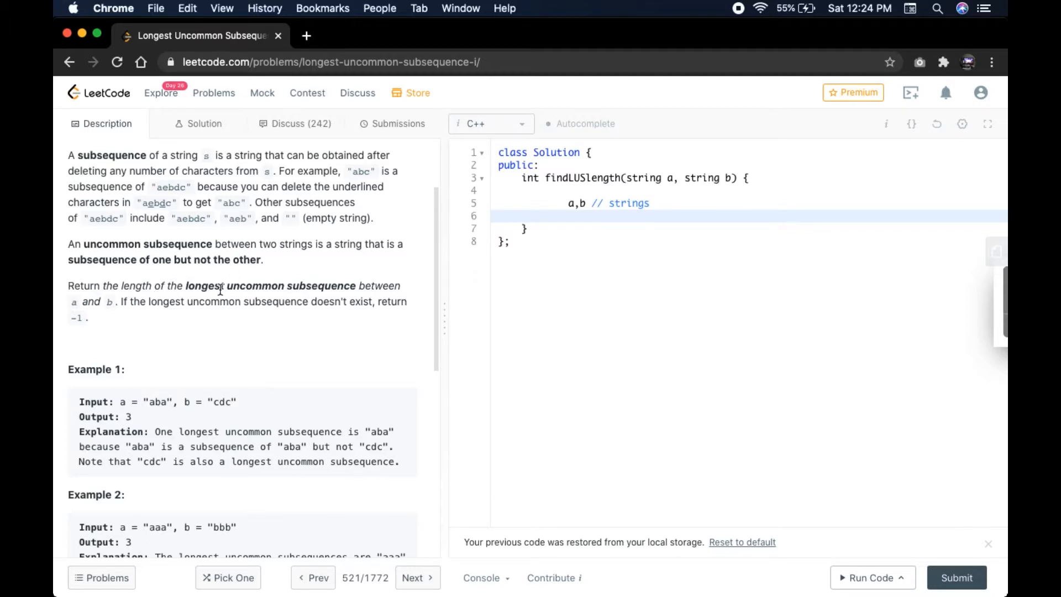
click(592, 216)
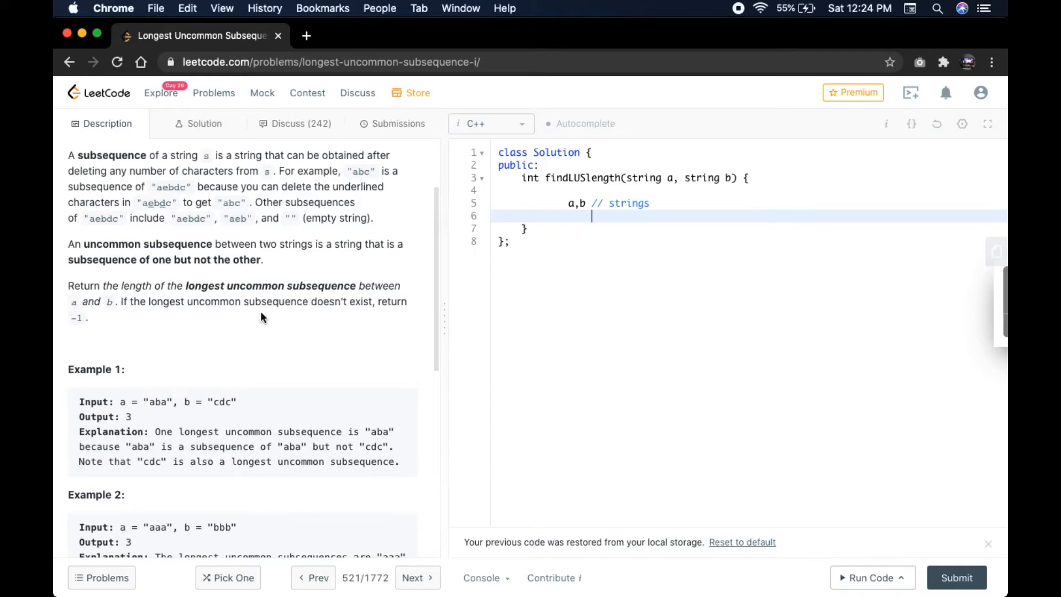
mouse_move(426, 313)
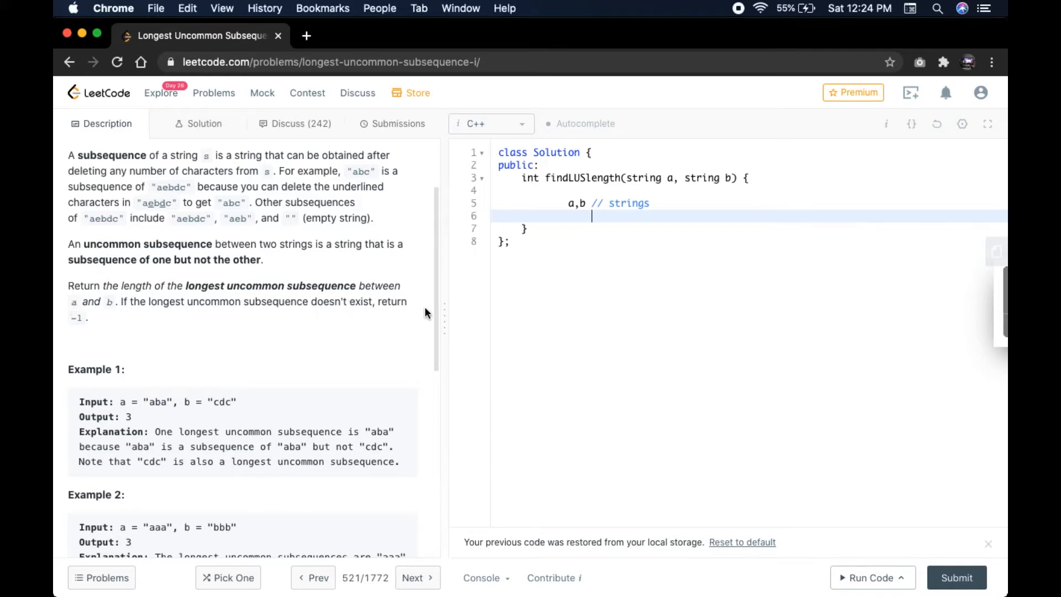
mouse_move(105, 338)
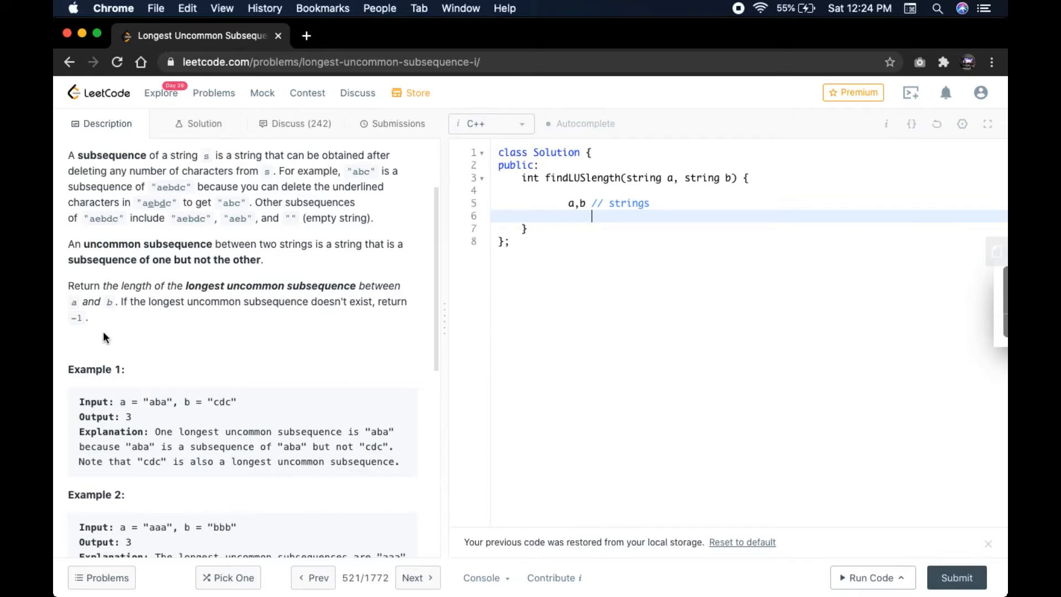
- Scroll the description down to Example 3, where identical strings give -1
scroll(down, 3)
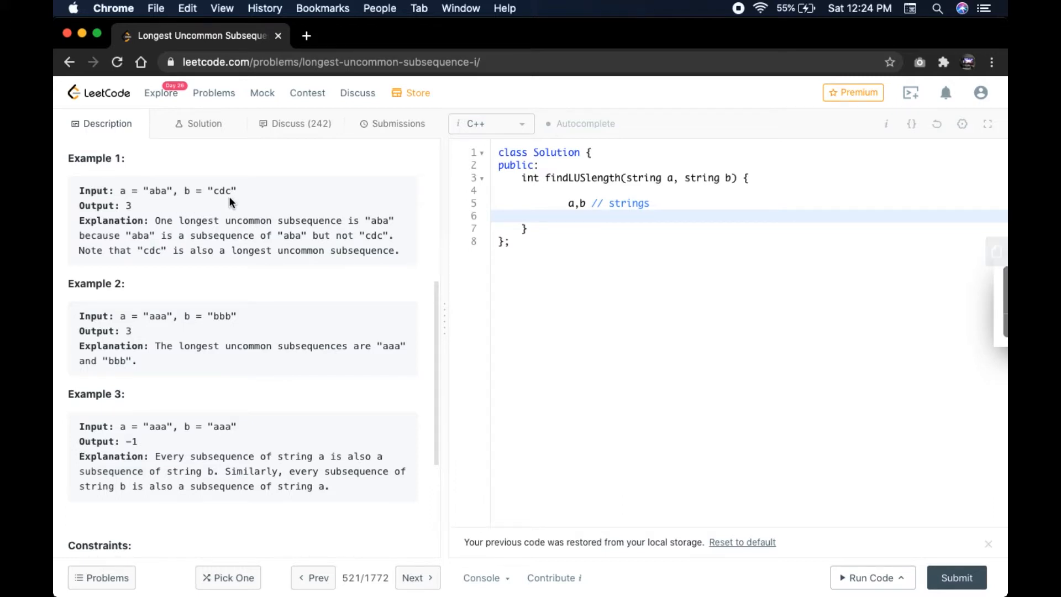
mouse_move(139, 217)
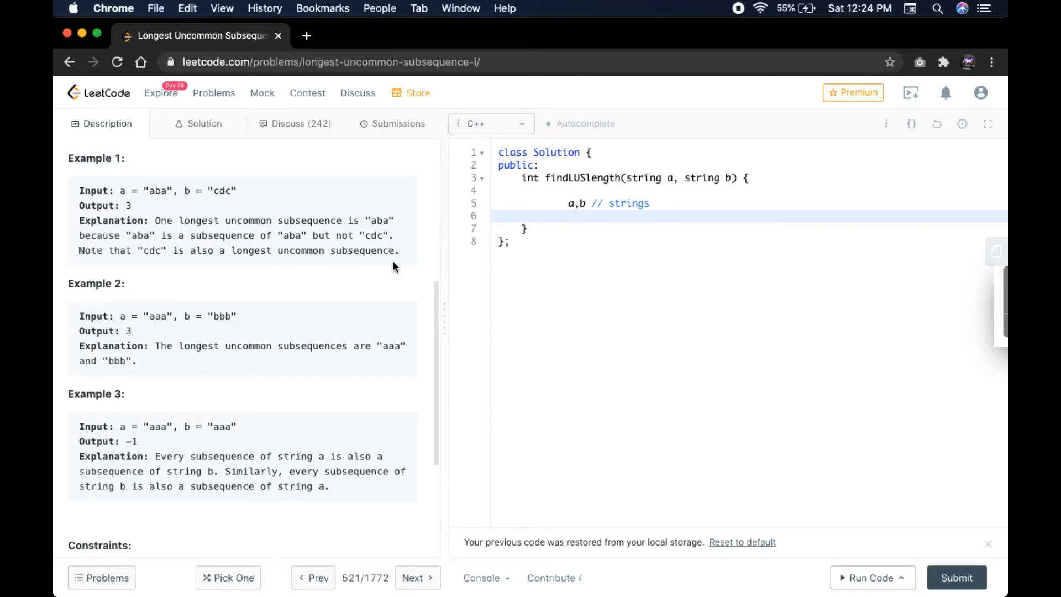
scroll(down, 3)
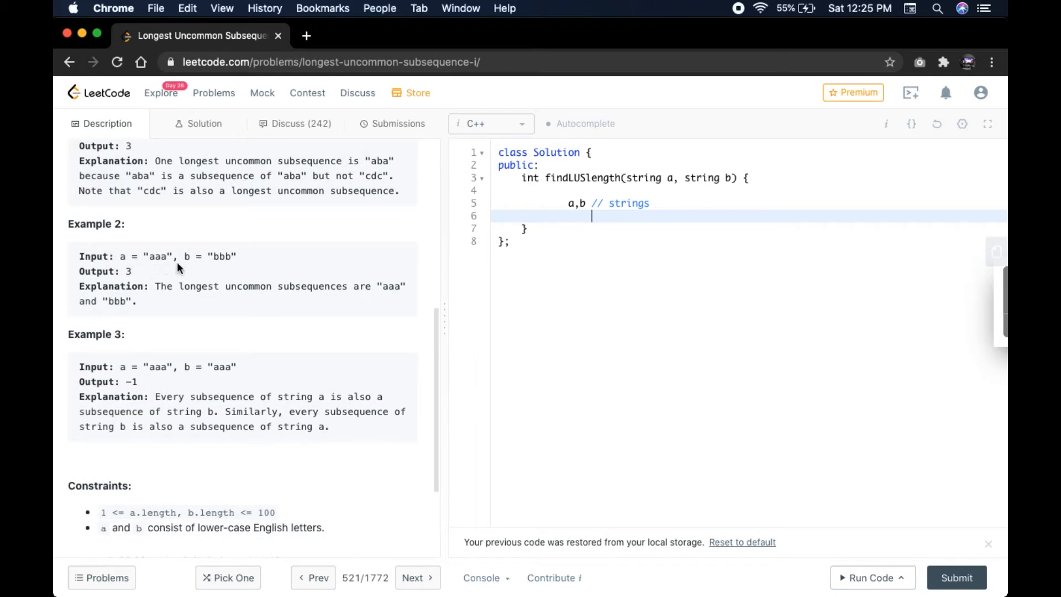
mouse_move(141, 280)
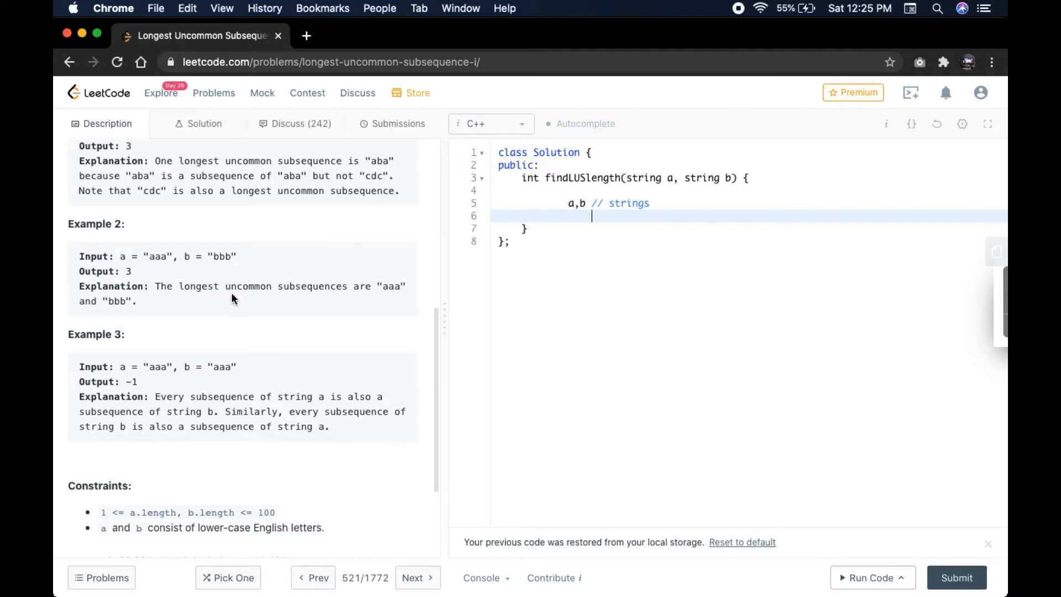
mouse_move(78, 321)
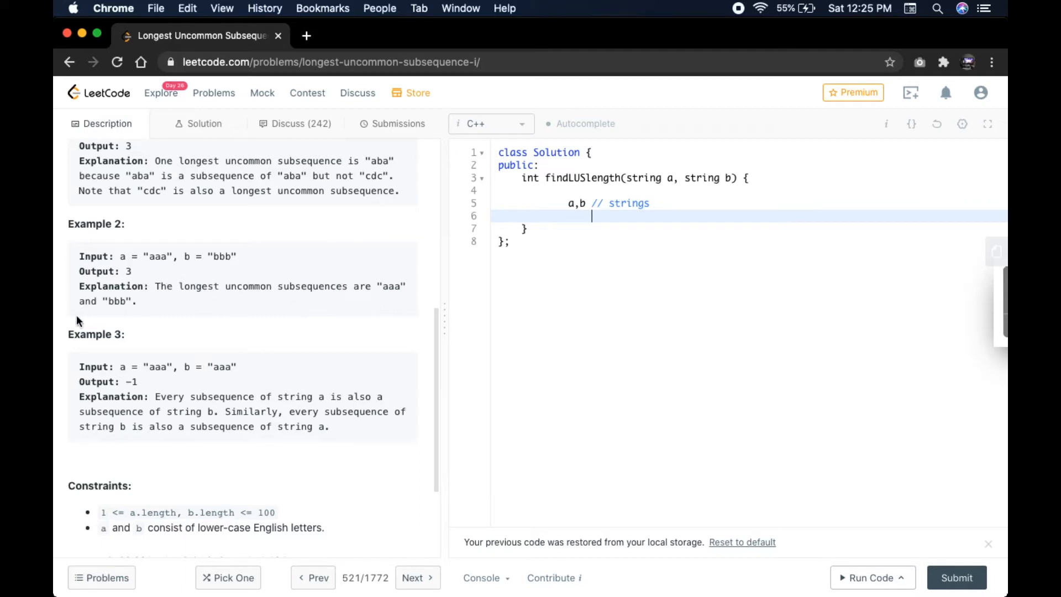
- Scroll further to the Constraints and the 66,921 of 114,434 acceptance statistics
scroll(down, 3)
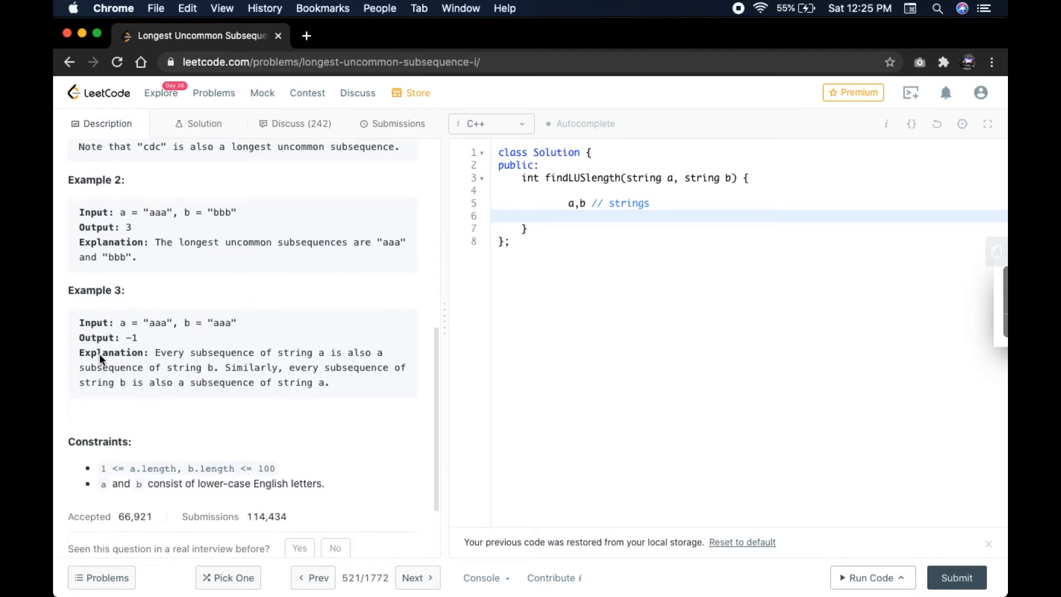
scroll(down, 3)
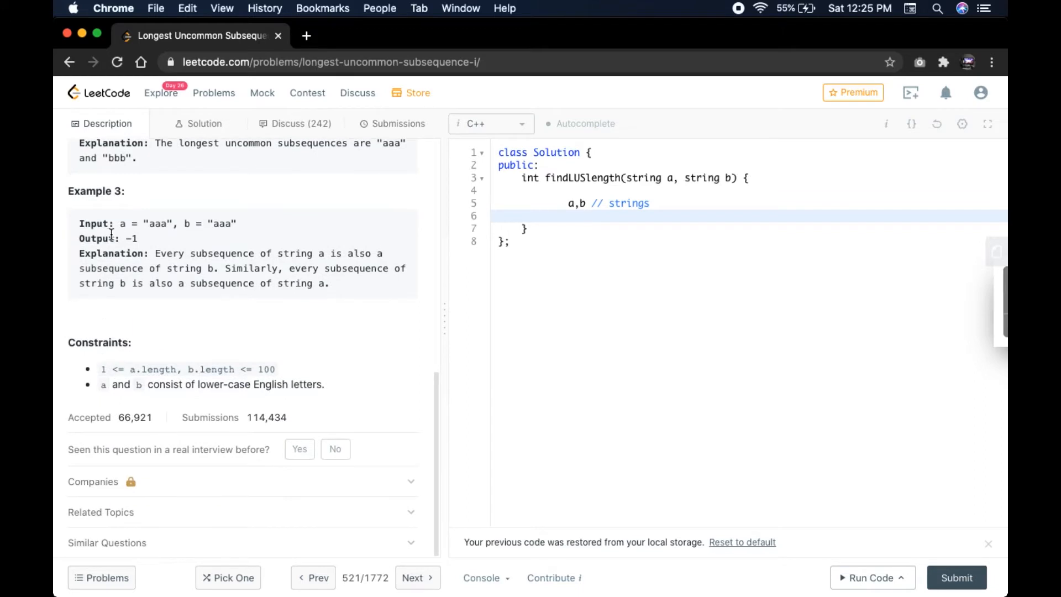
mouse_move(232, 234)
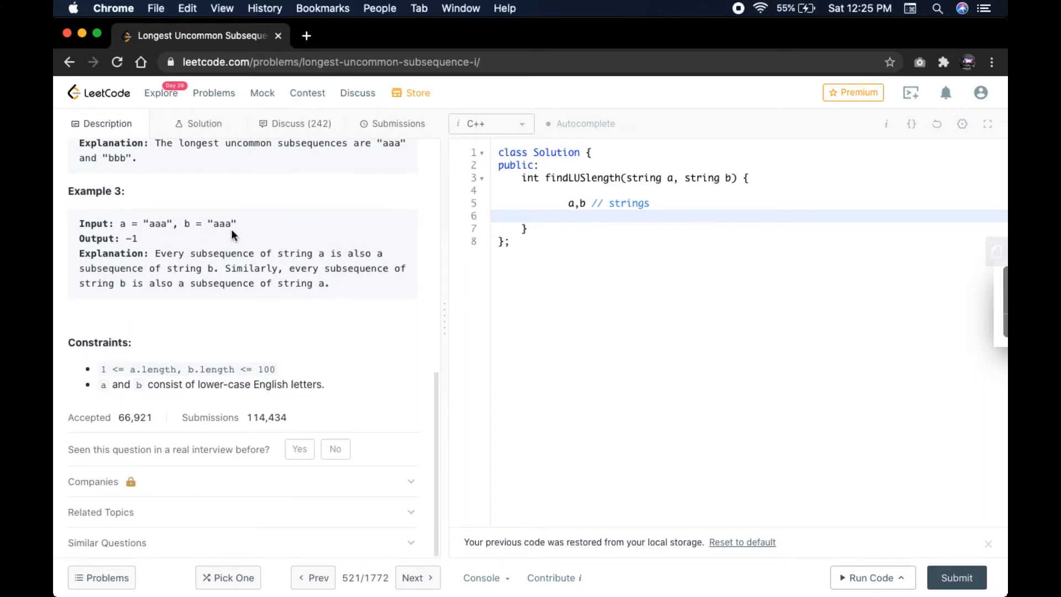
mouse_move(123, 247)
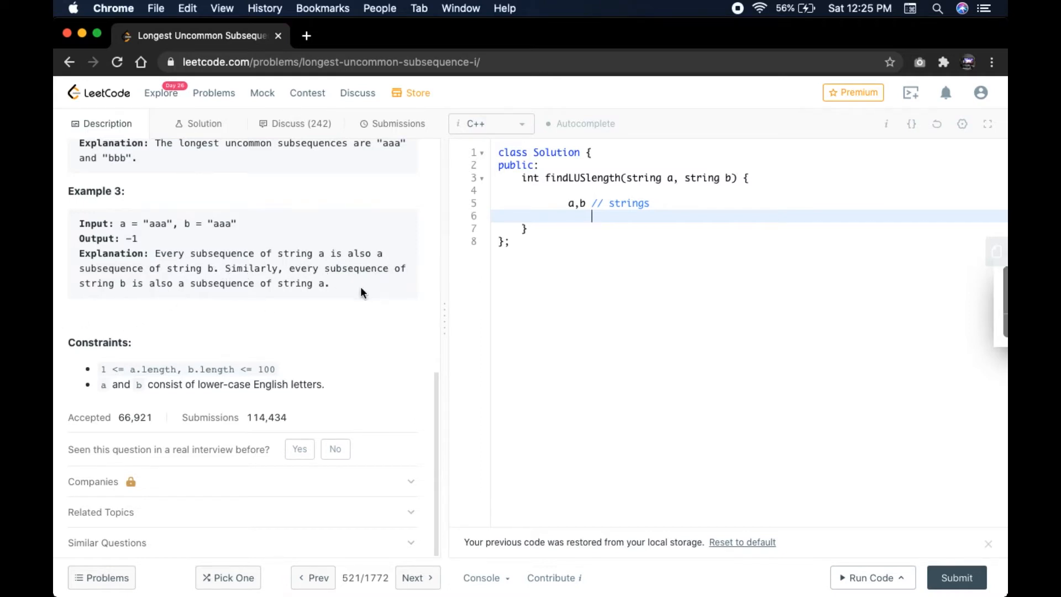
mouse_move(102, 367)
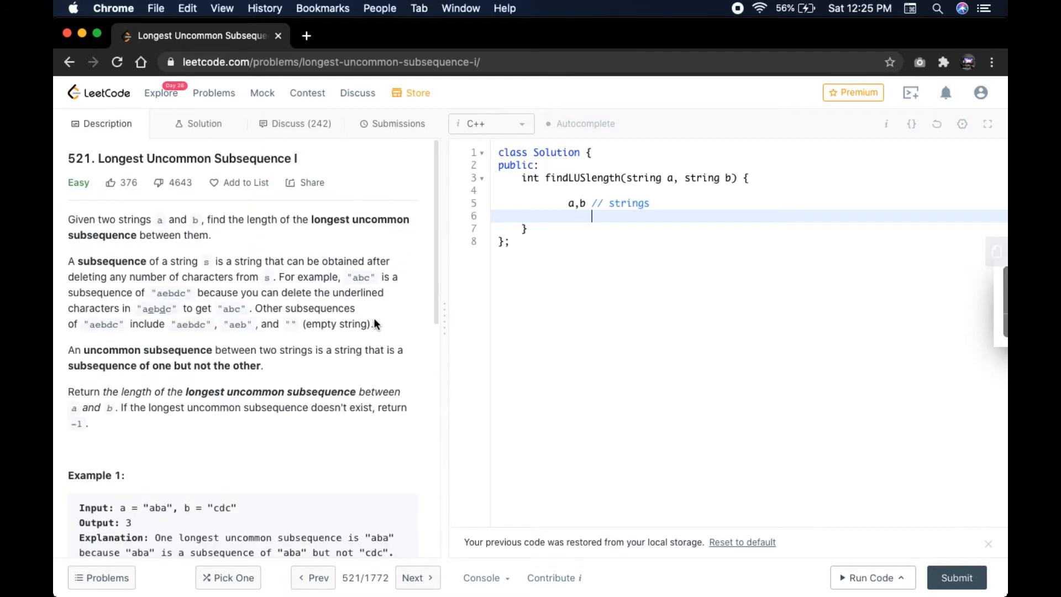
mouse_move(396, 261)
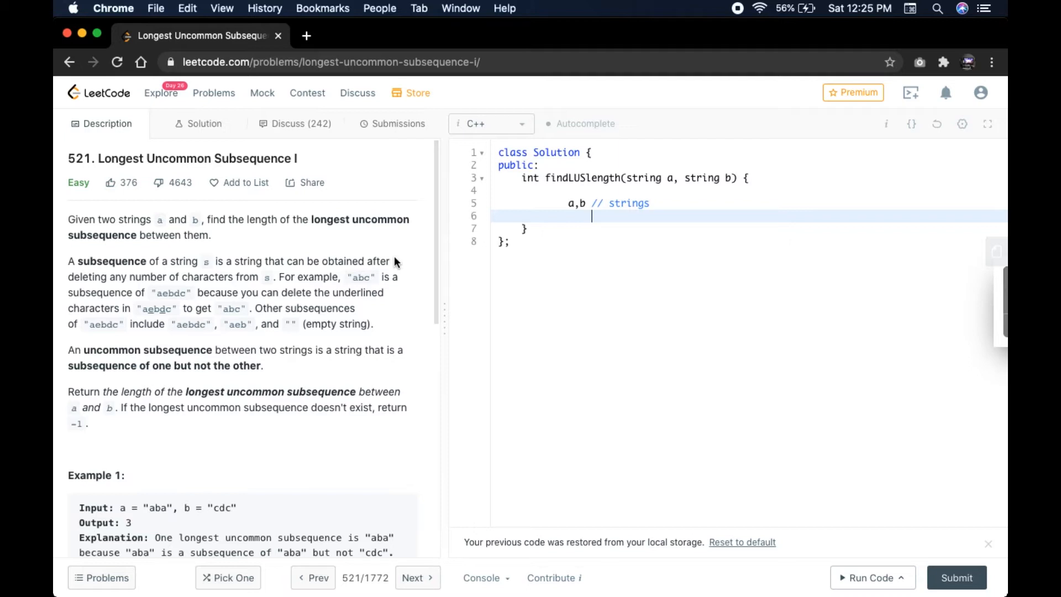
mouse_move(64, 263)
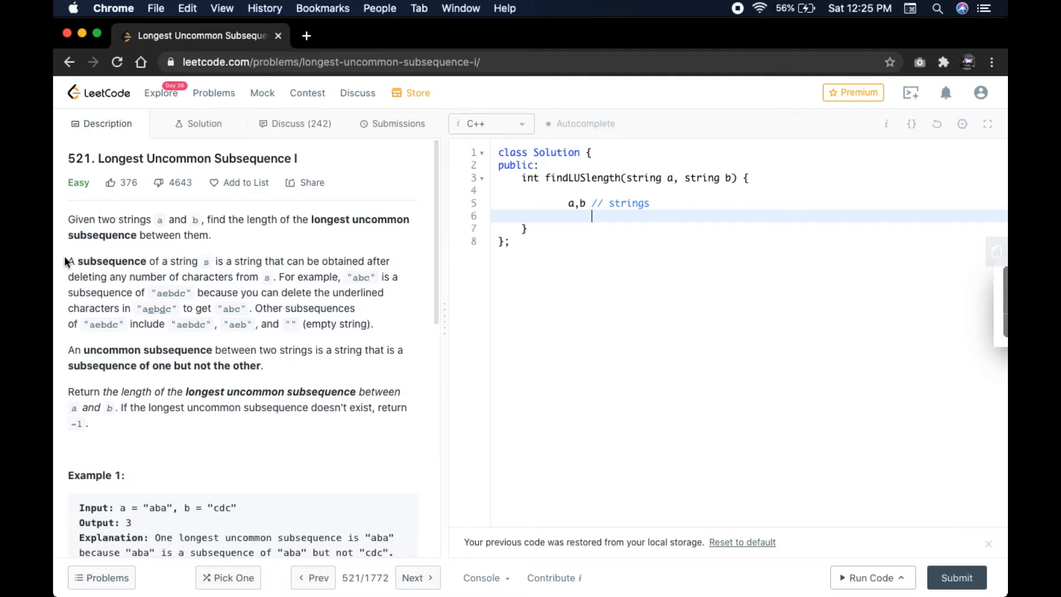
mouse_move(239, 258)
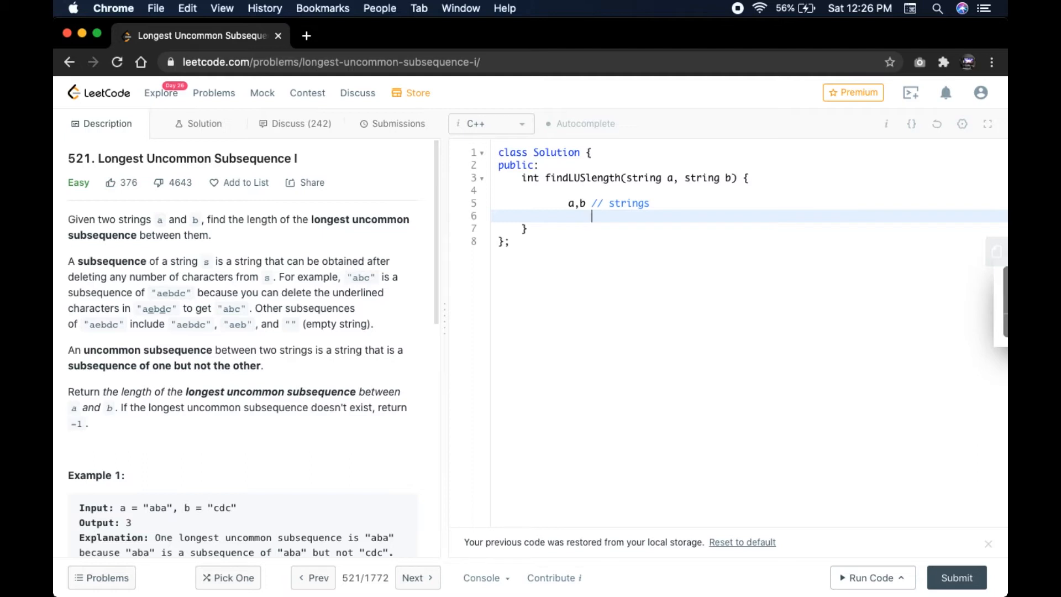
- Write the note "a = b// return -1" on line 6
text(a =)
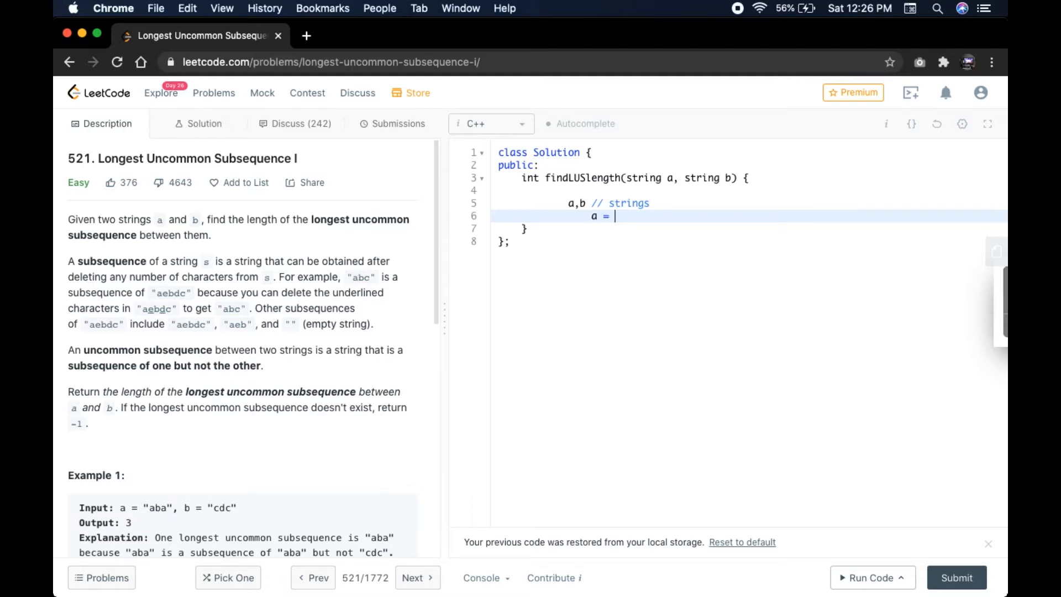
text(b)
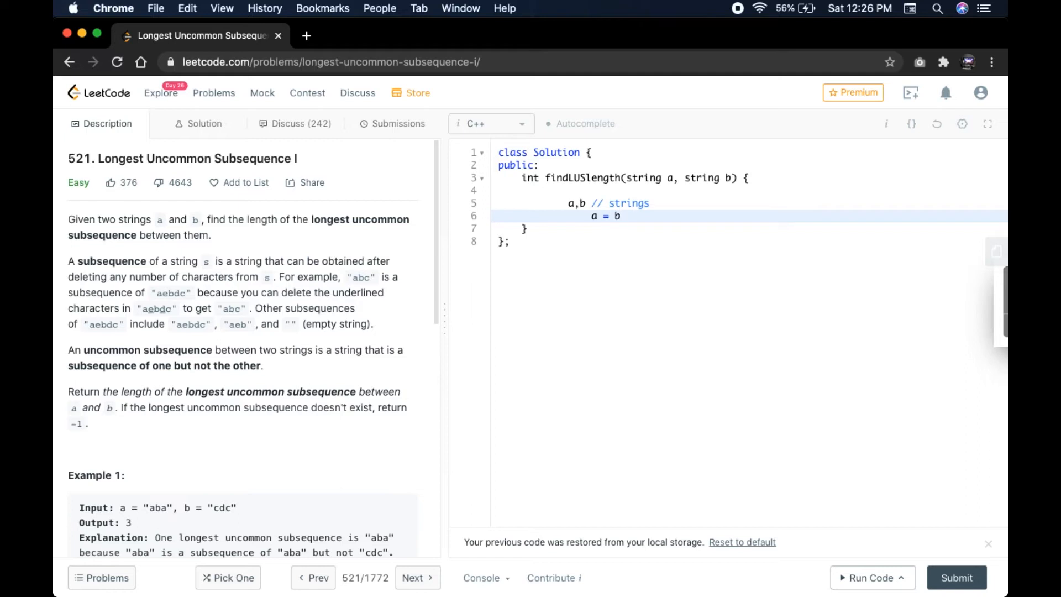
text(// return -1)
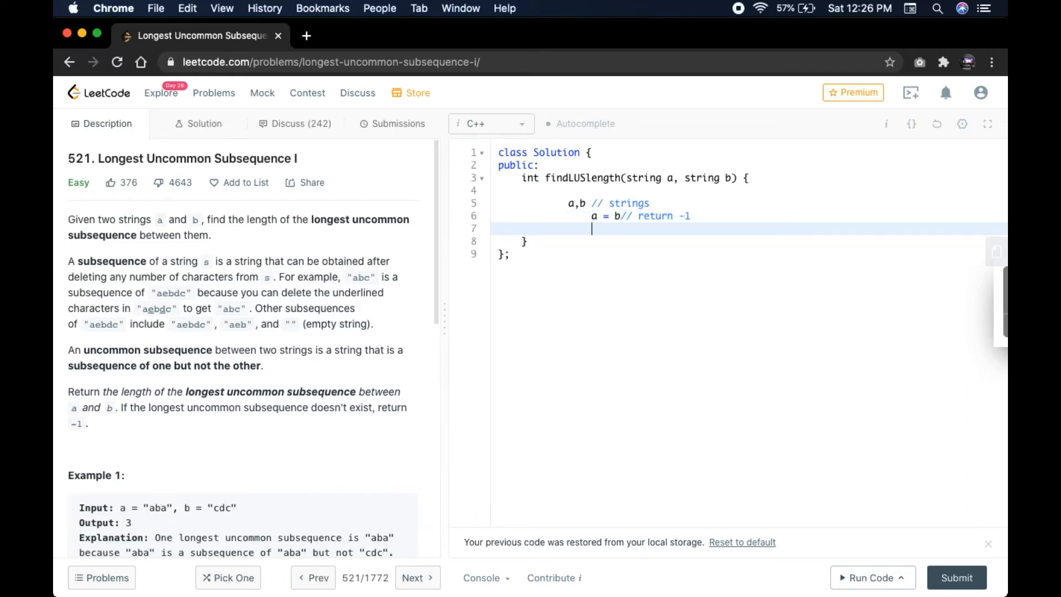
- Write the note "length(a ) = length(b) & a!=b" on line 7
text(length()
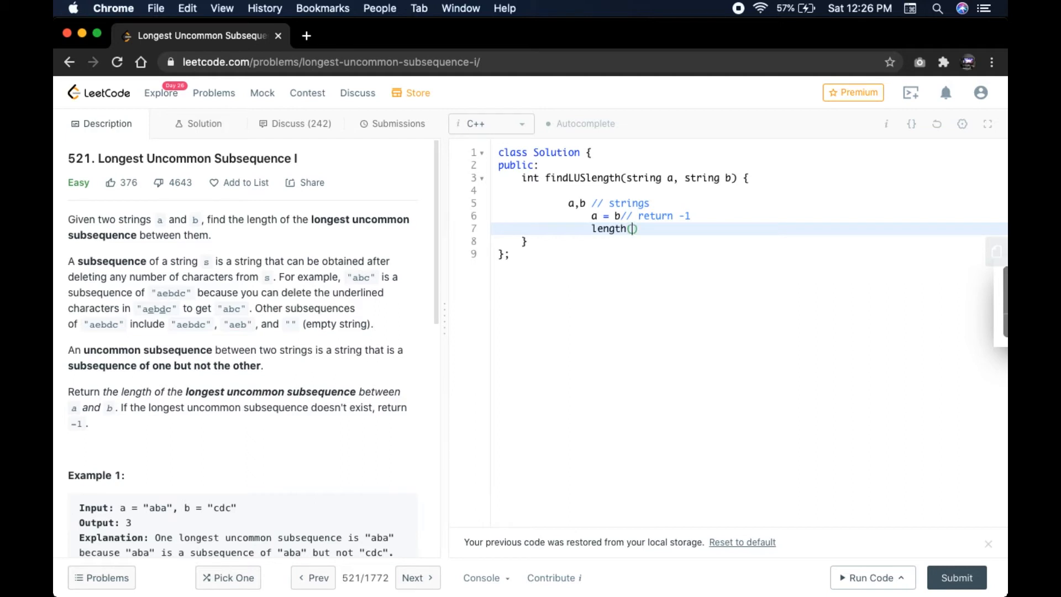
text(a)
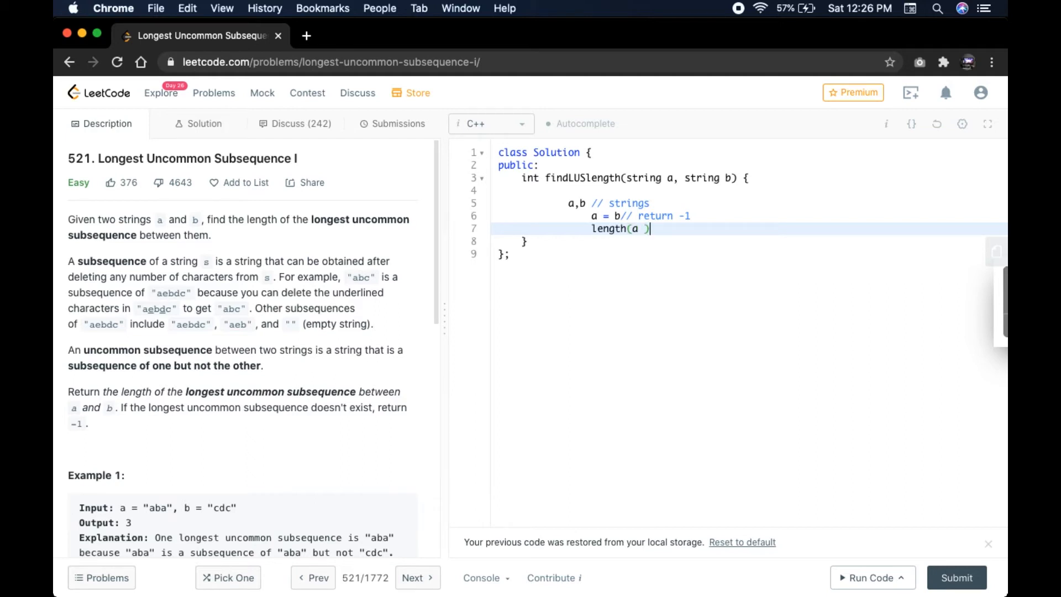
text(= le)
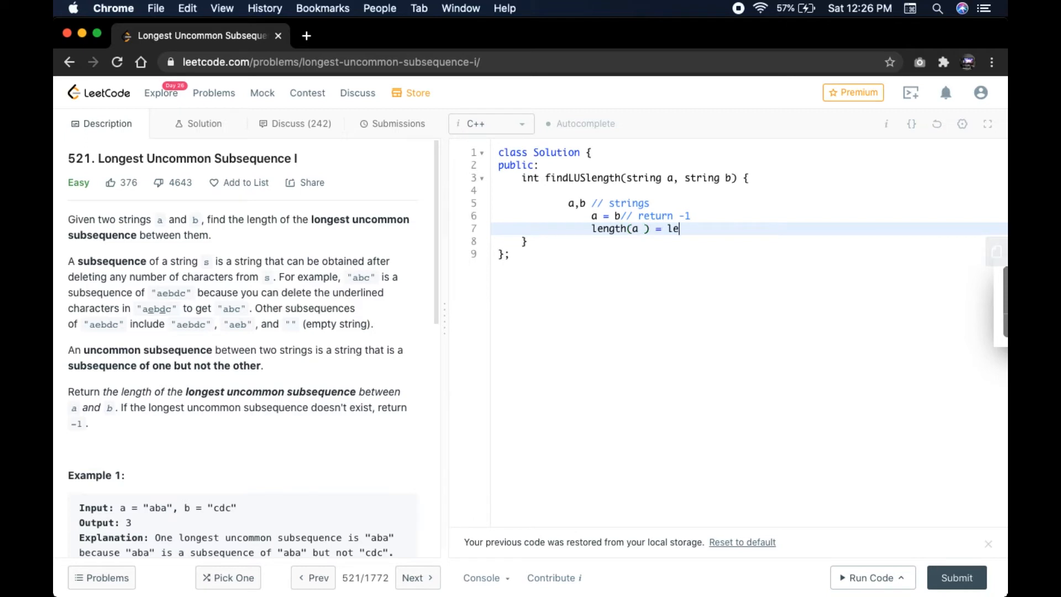
text(ngth)
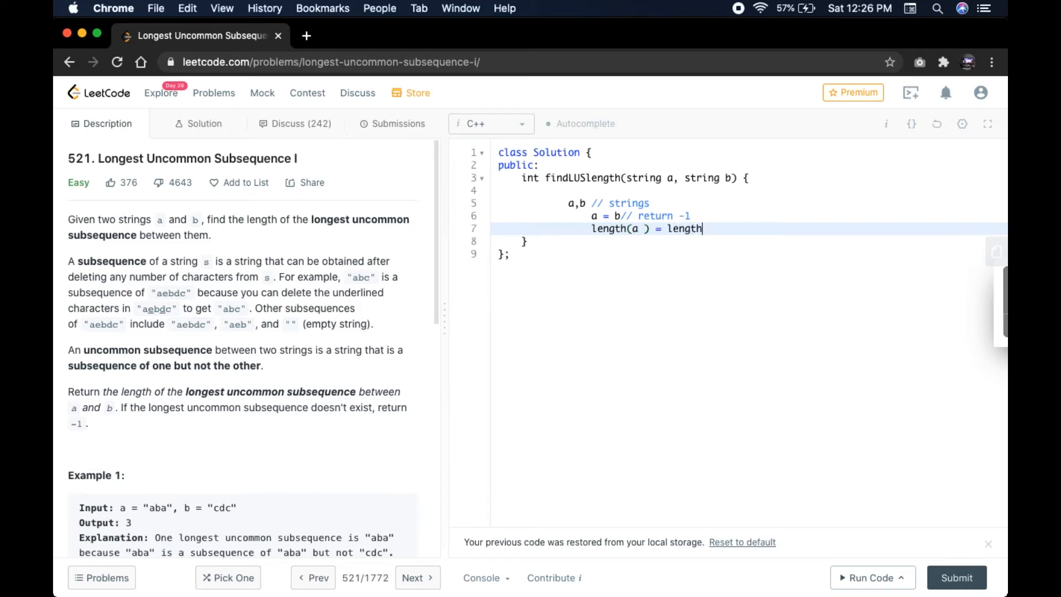
text(b))
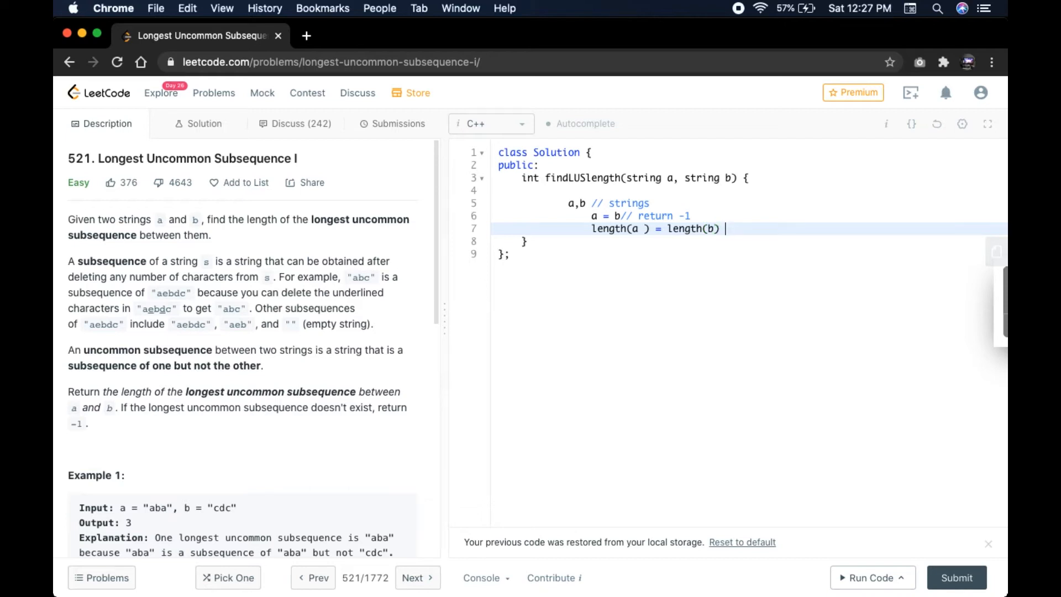
text(&)
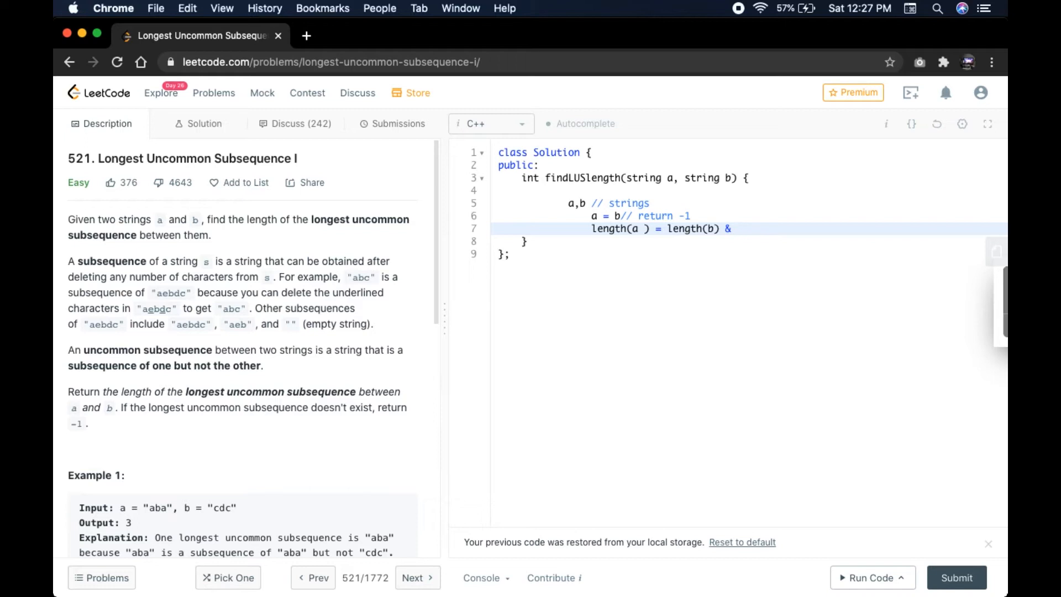
text(a=)
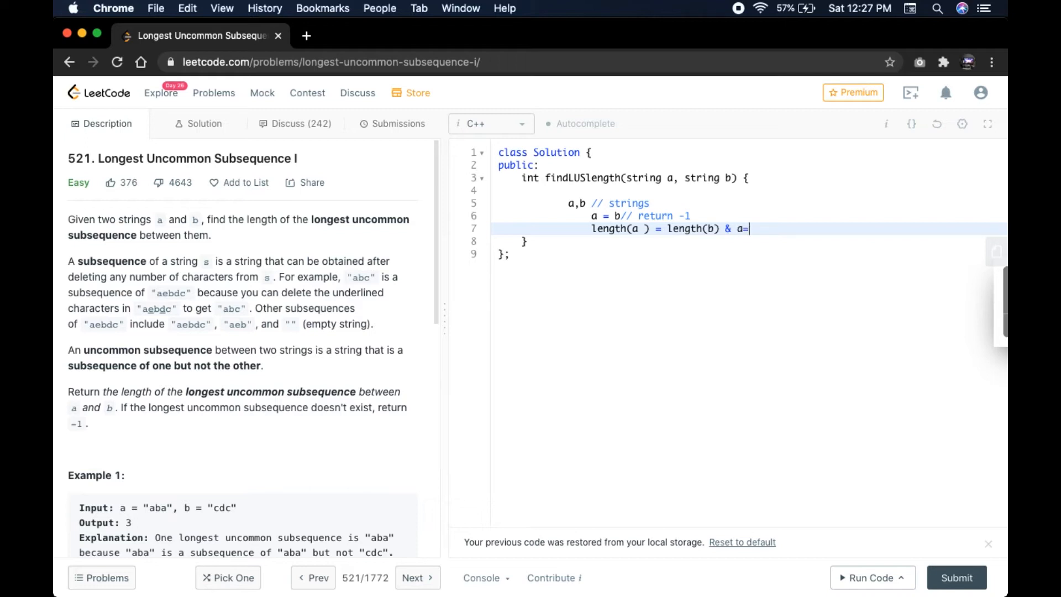
text(b)
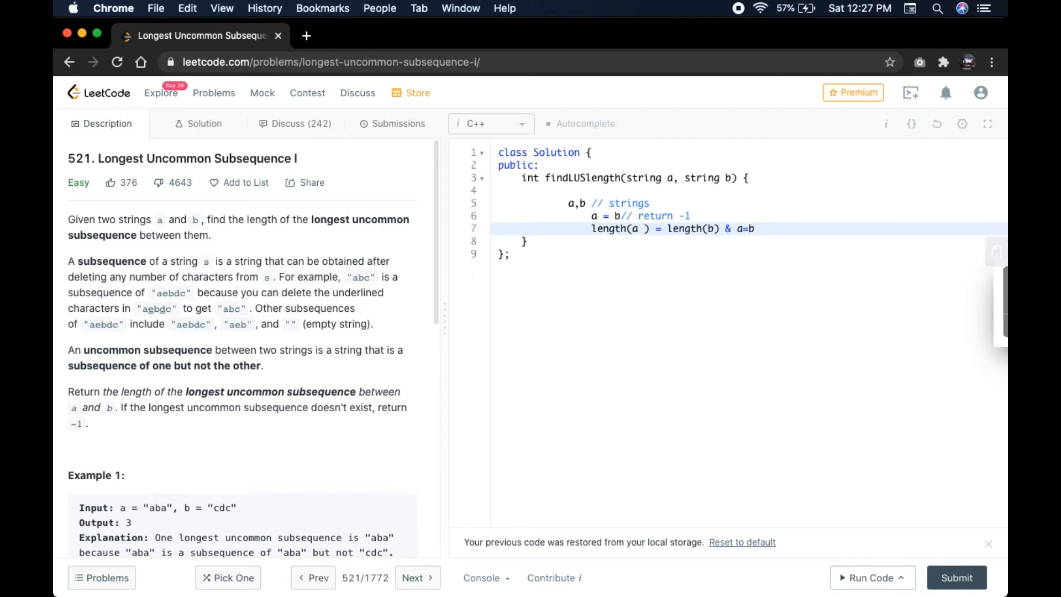
text(!=)
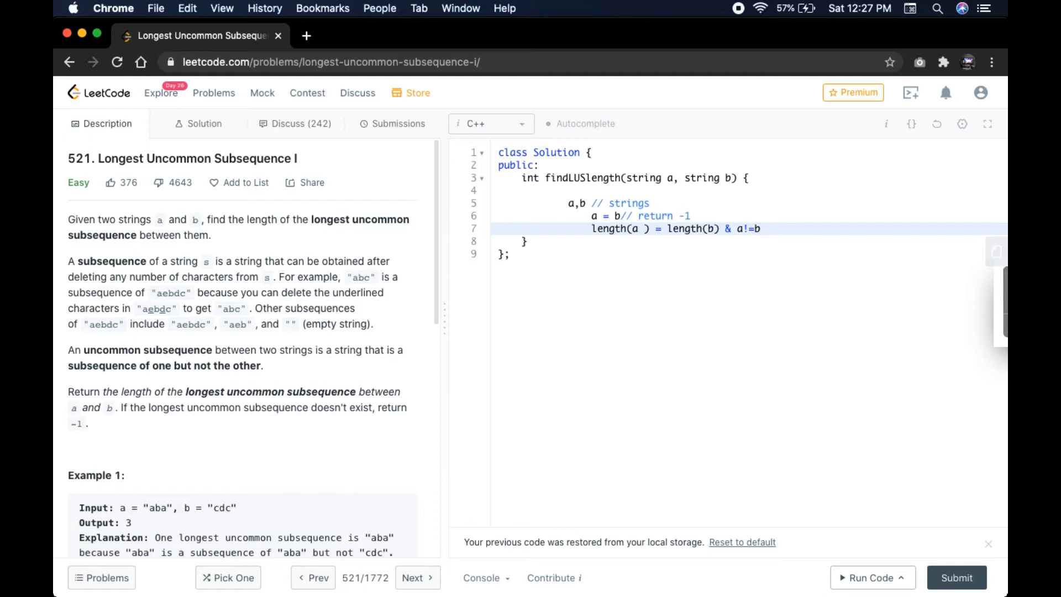
- Start a new "eg:" line beneath the equal-length note
click(759, 229)
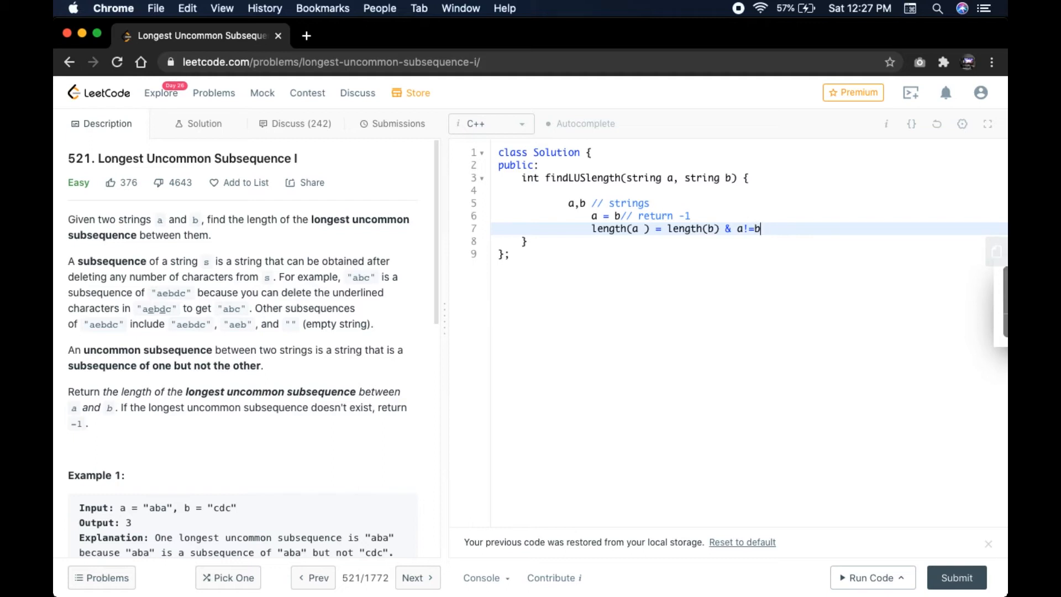
text(eg:)
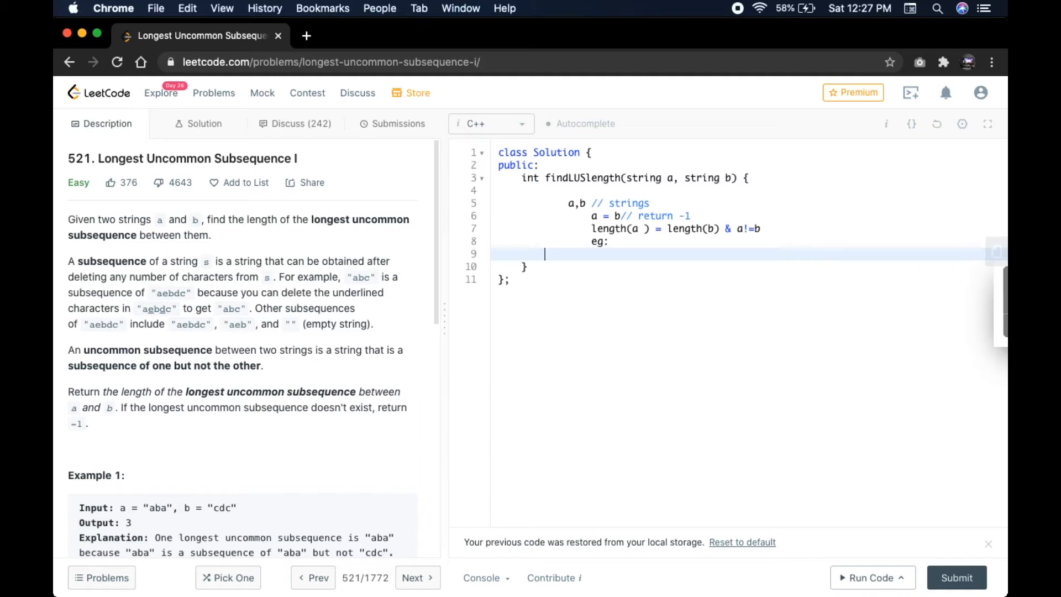
- Write the example note "abc or abd length(a) or length (b)" on line 9
text(a)
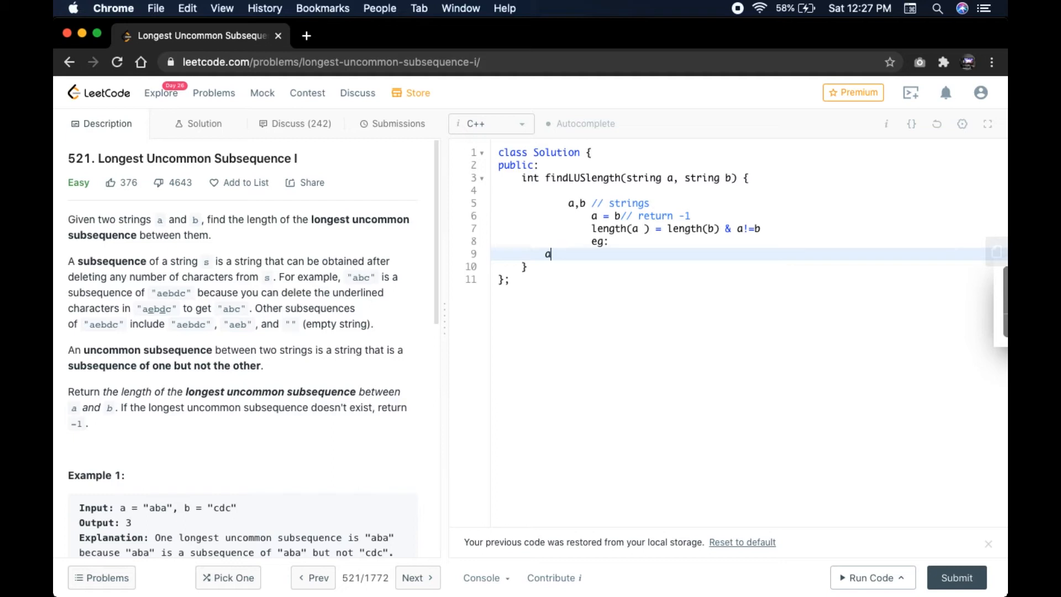
text(bc)
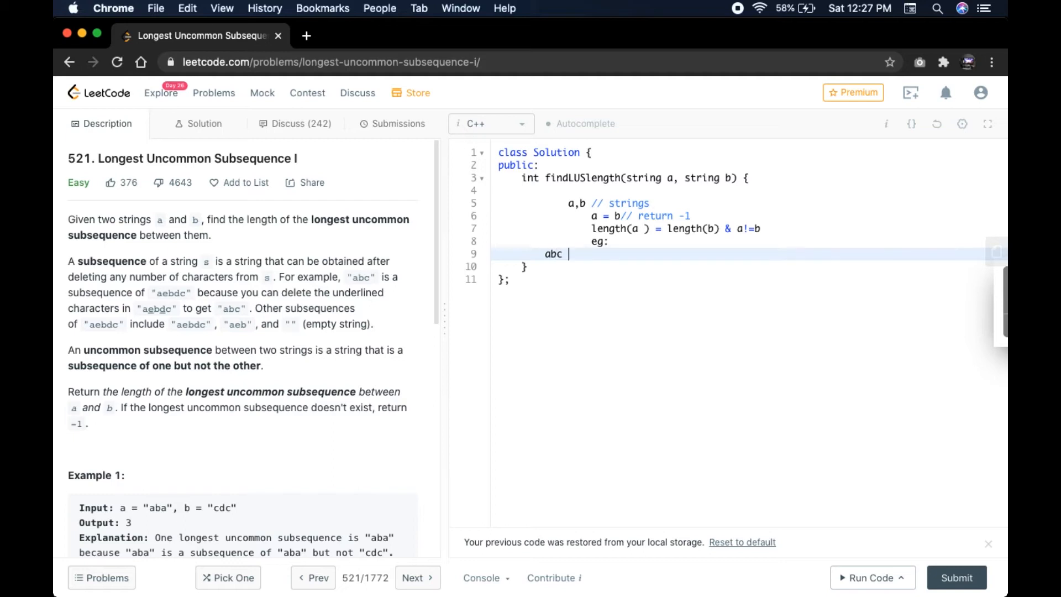
text(or ab)
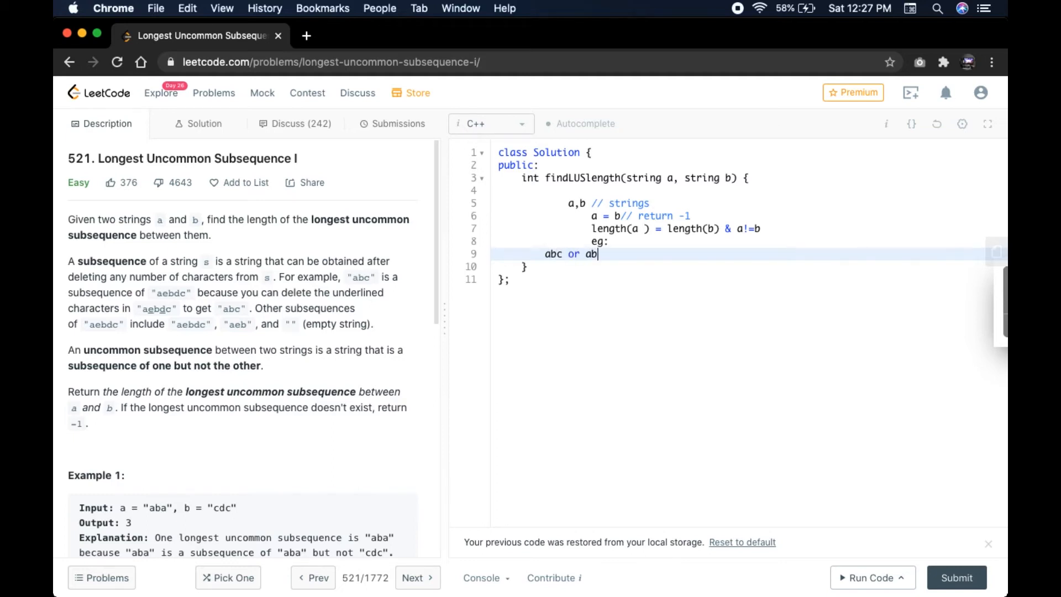
text(d)
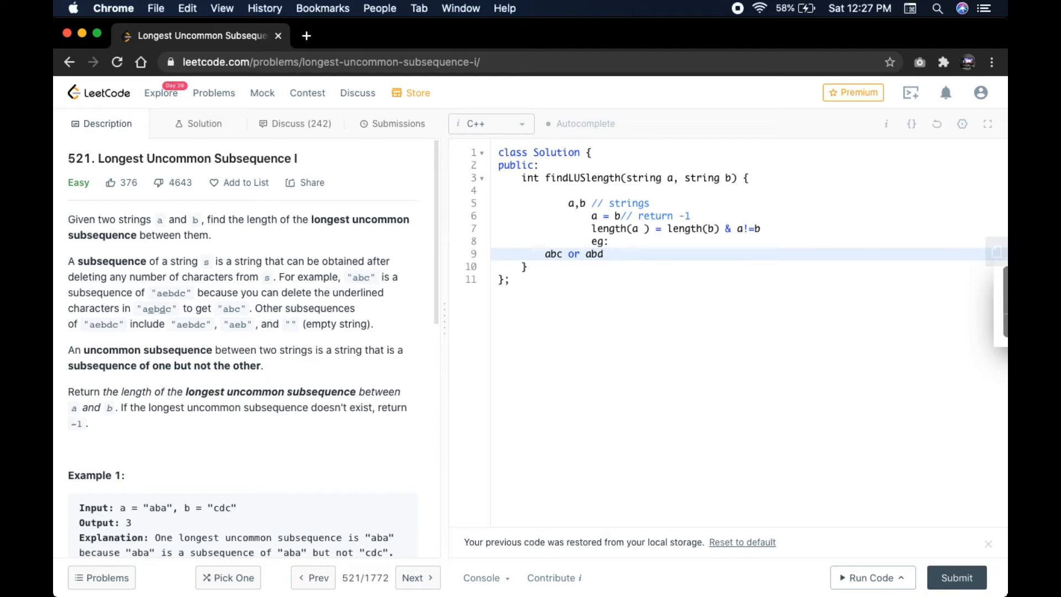
text(l)
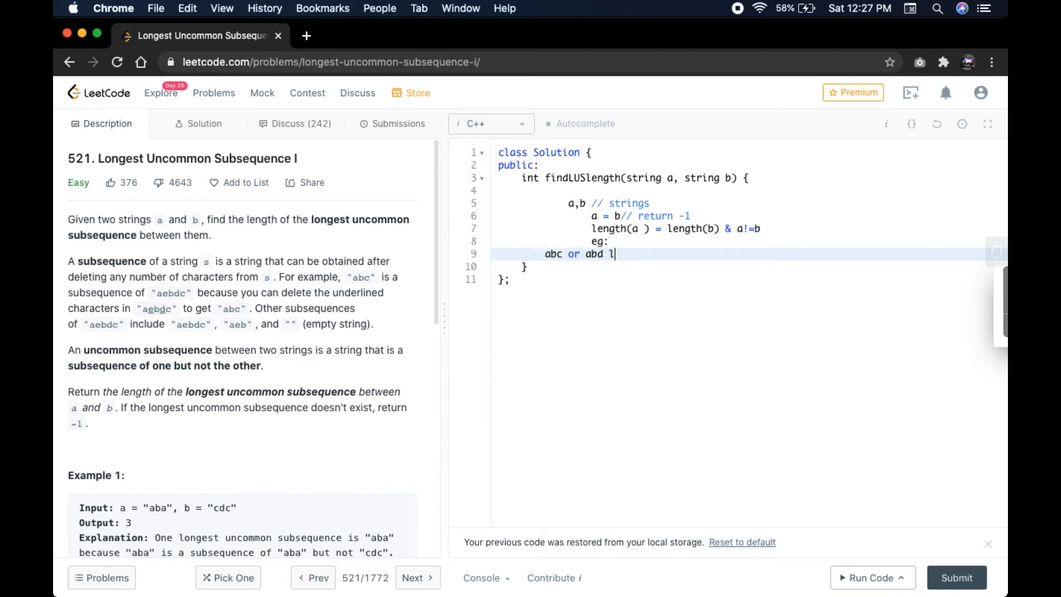
text(ength)
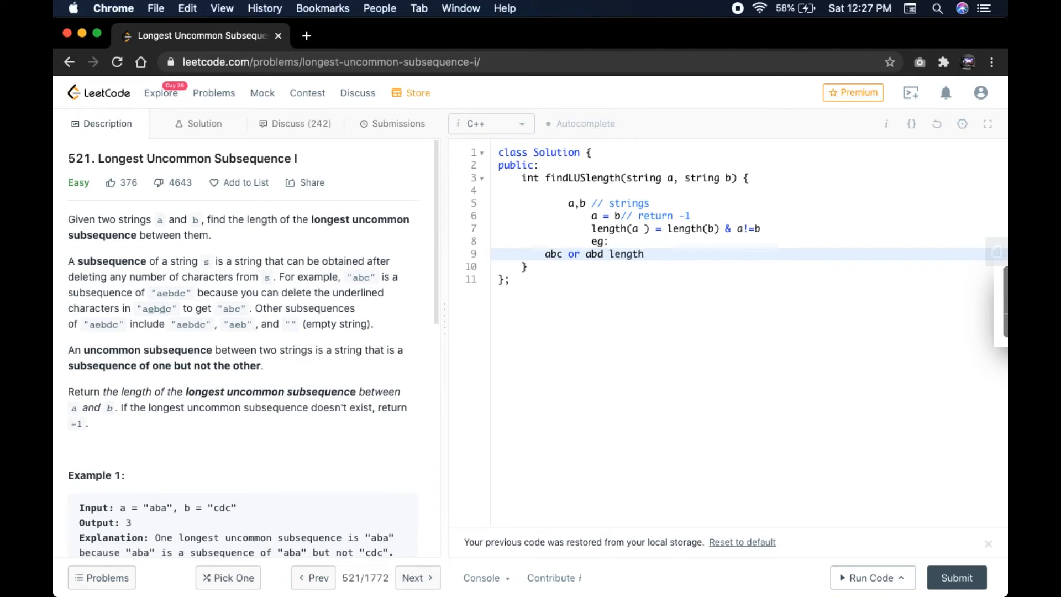
text((a) or length ()
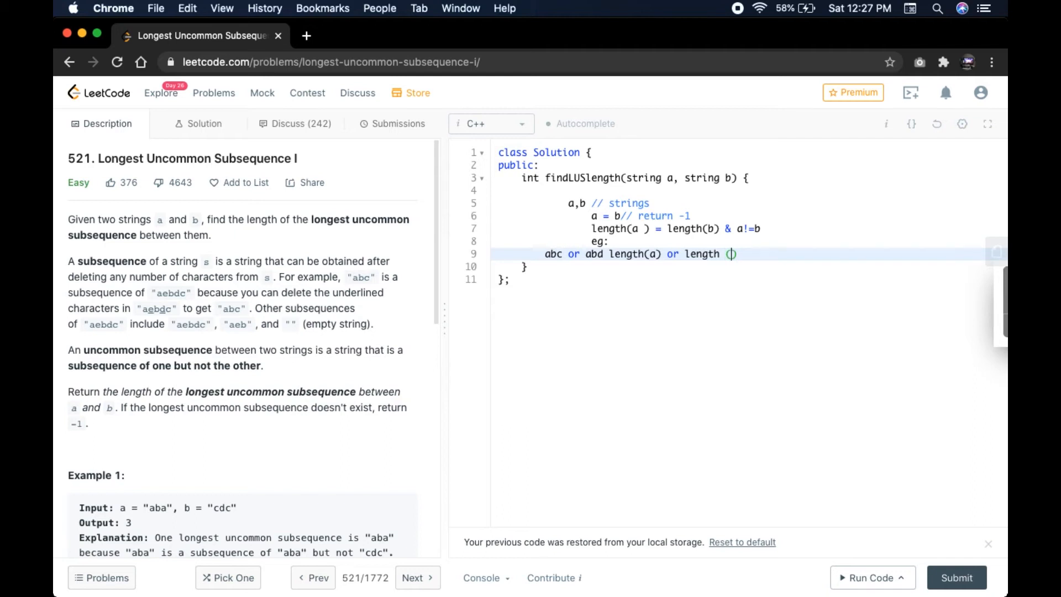
text(b)
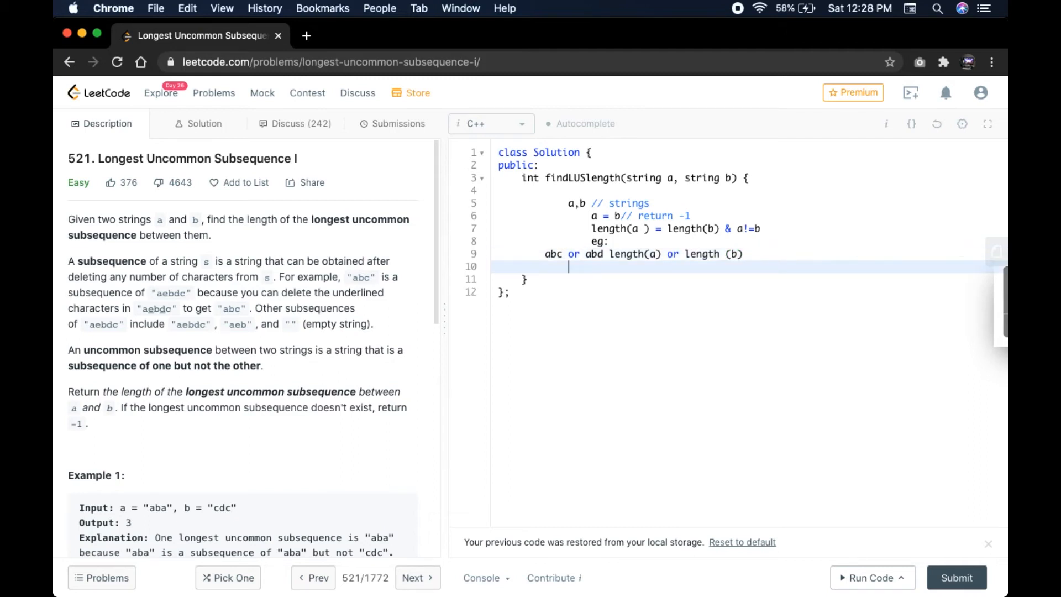
- Write the note "length(a) != length(b)" for the unequal-length case
text(length()
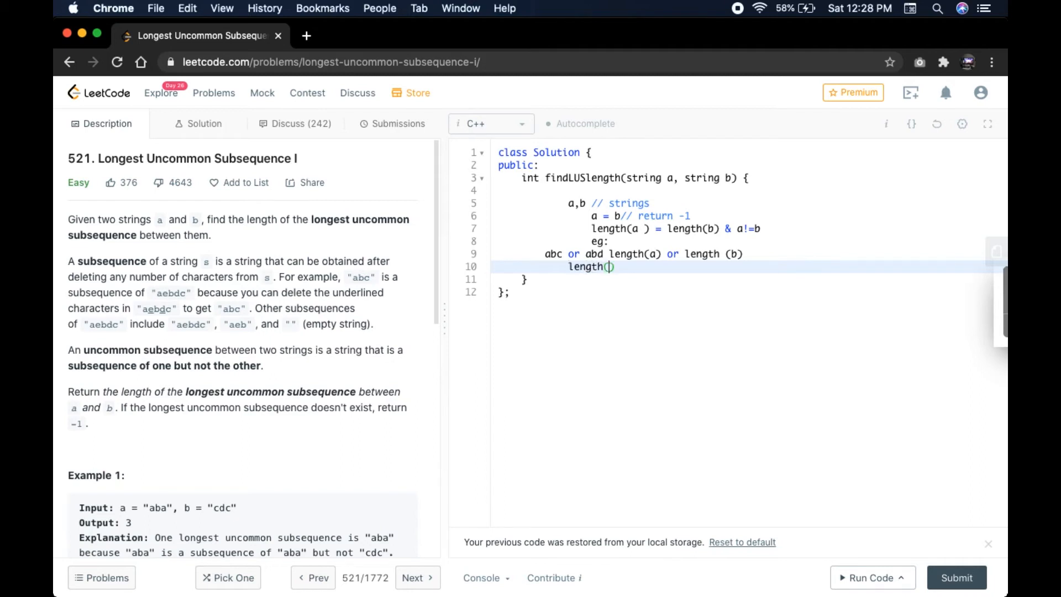
text(a)
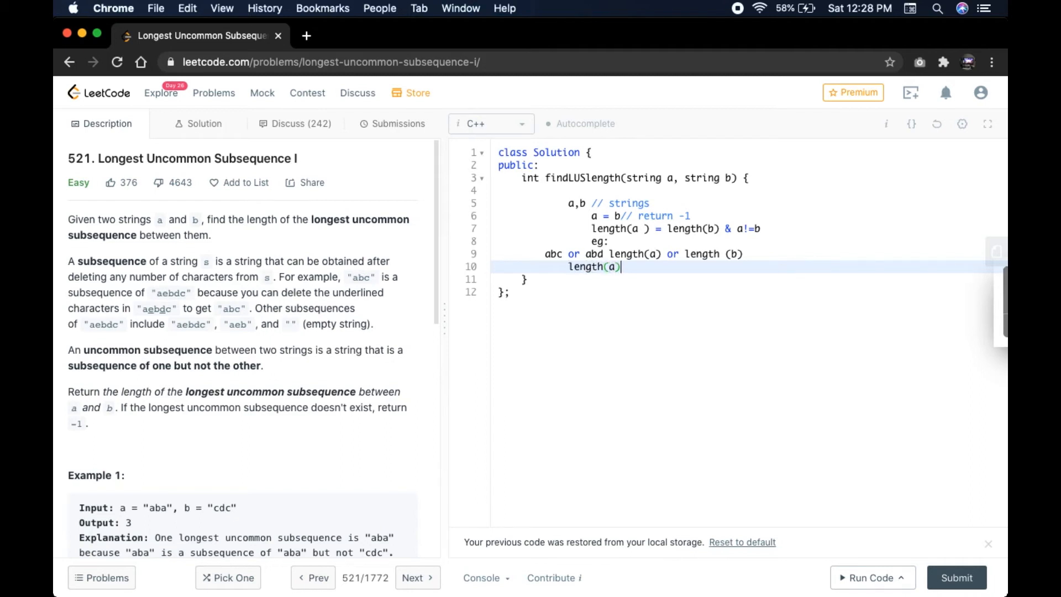
text(!=)
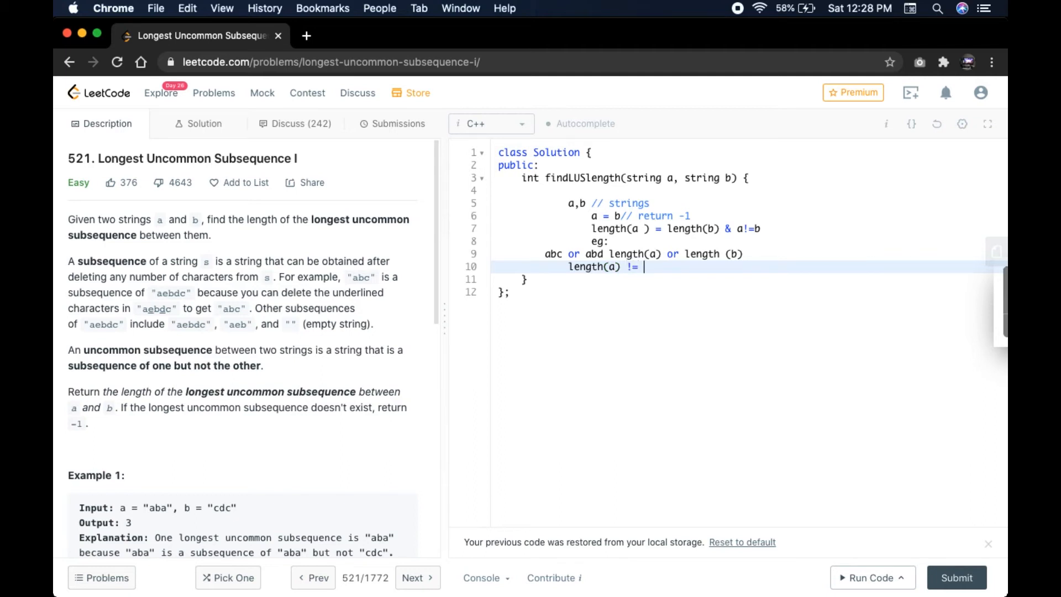
text(lengt)
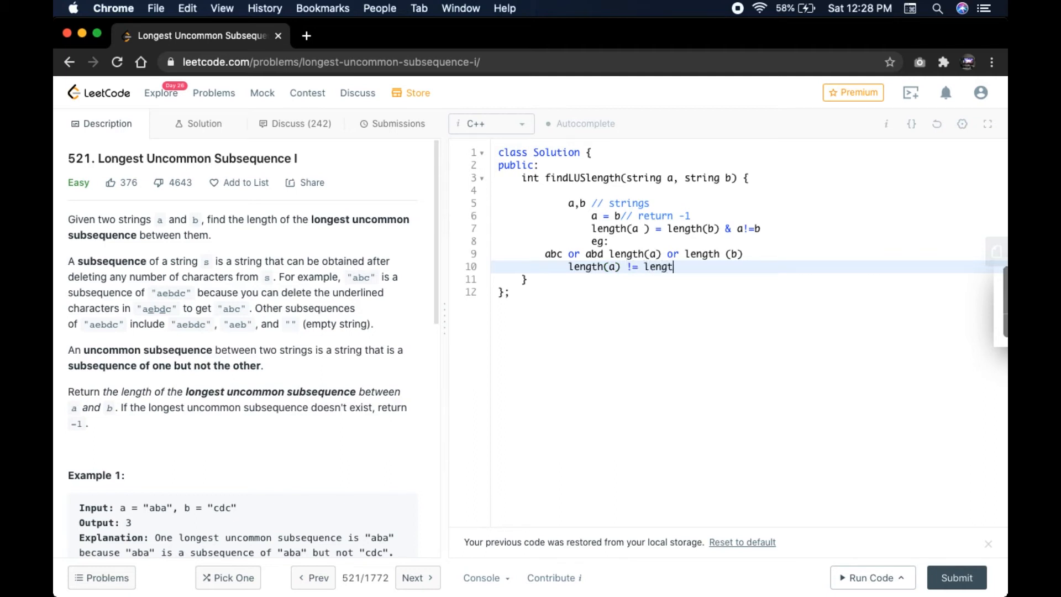
text(h(b))
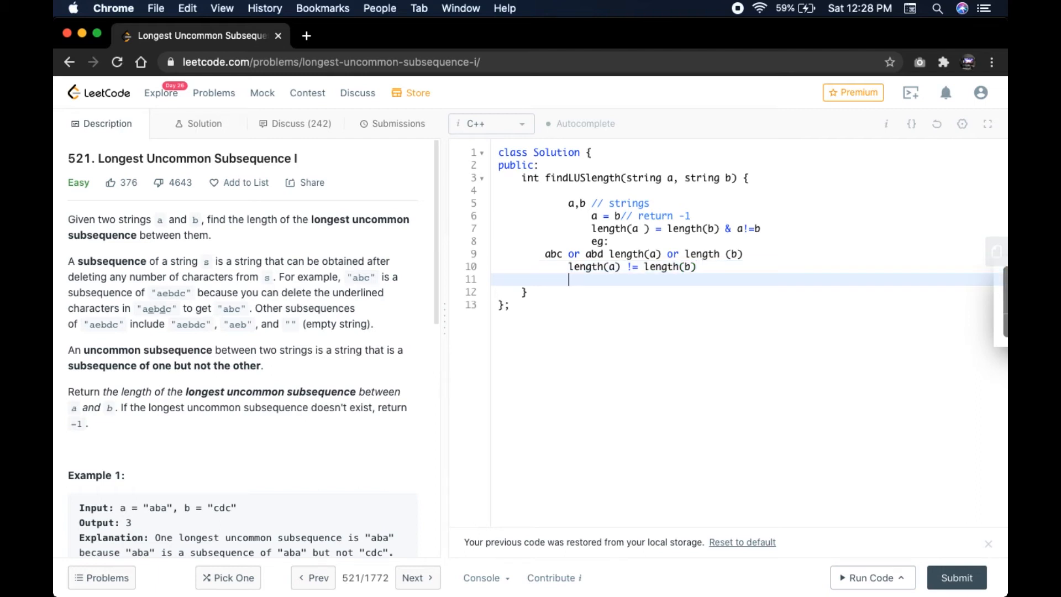
- Add the example note "eg: abcd & abc" and move to blank line 12
text(eg)
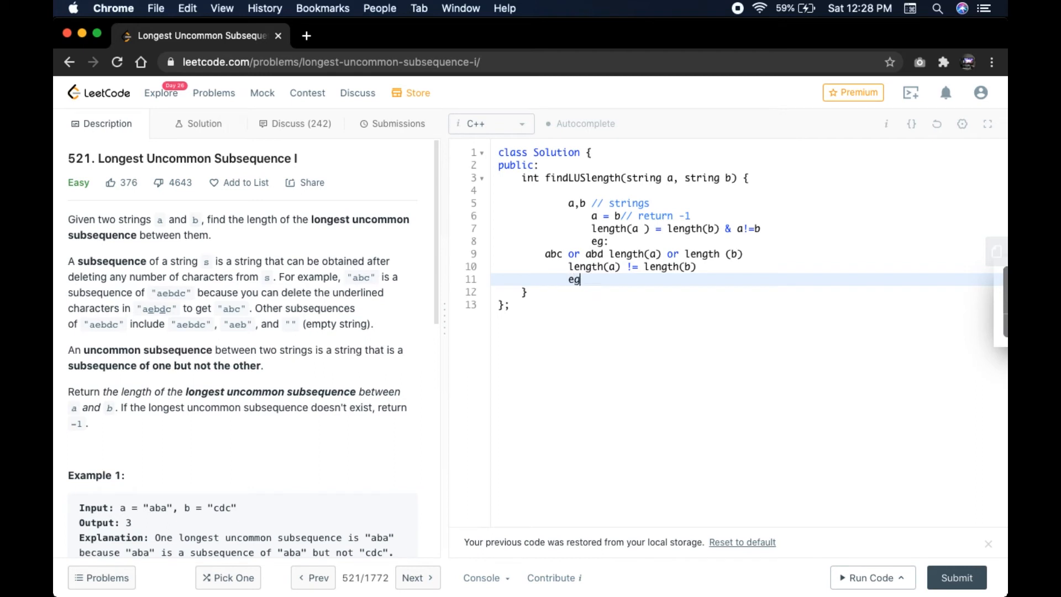
text(:)
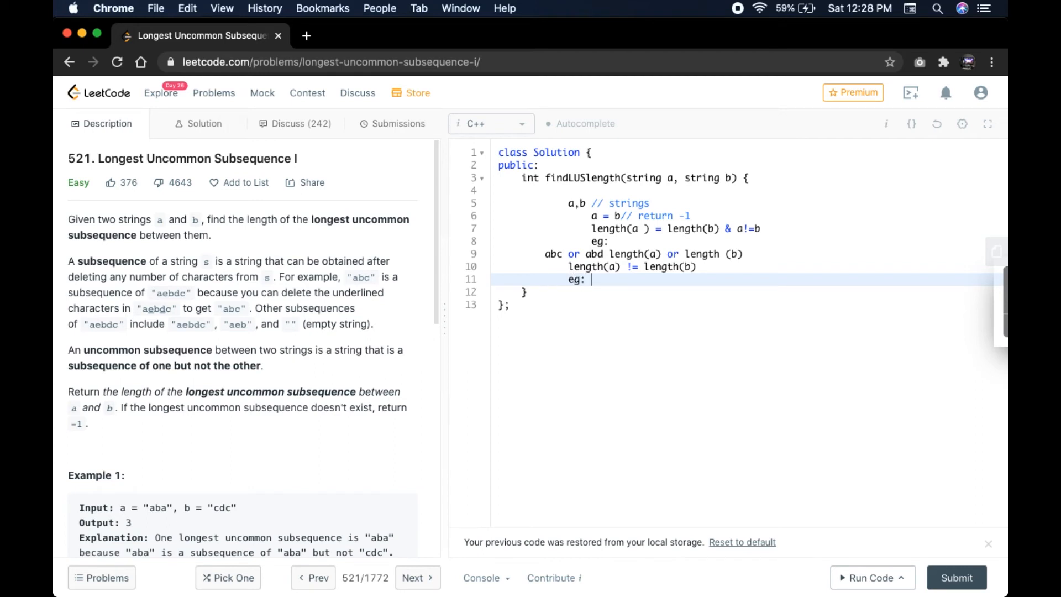
text(abcd)
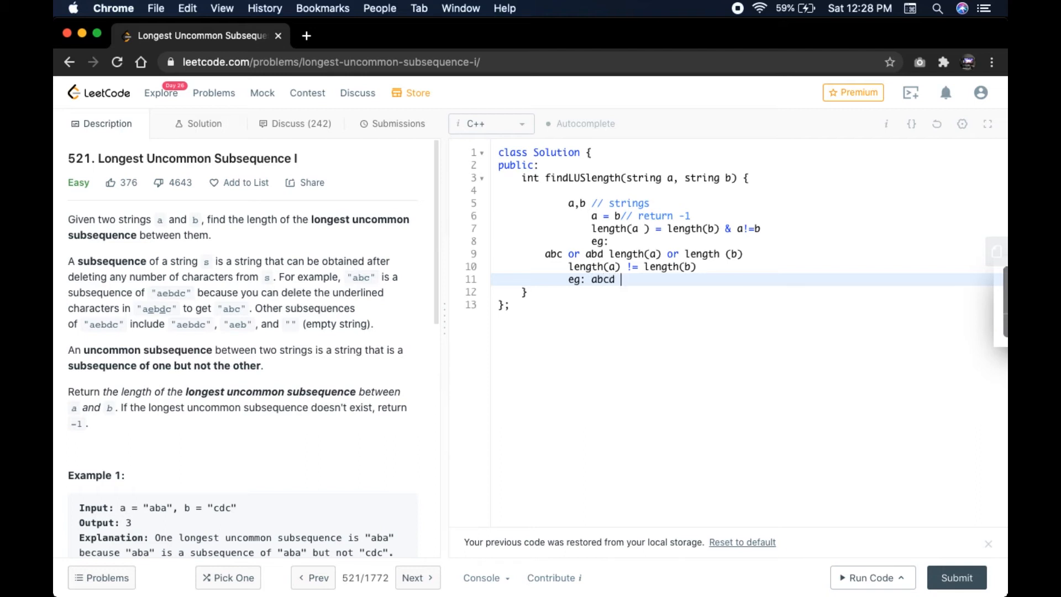
text(abc)
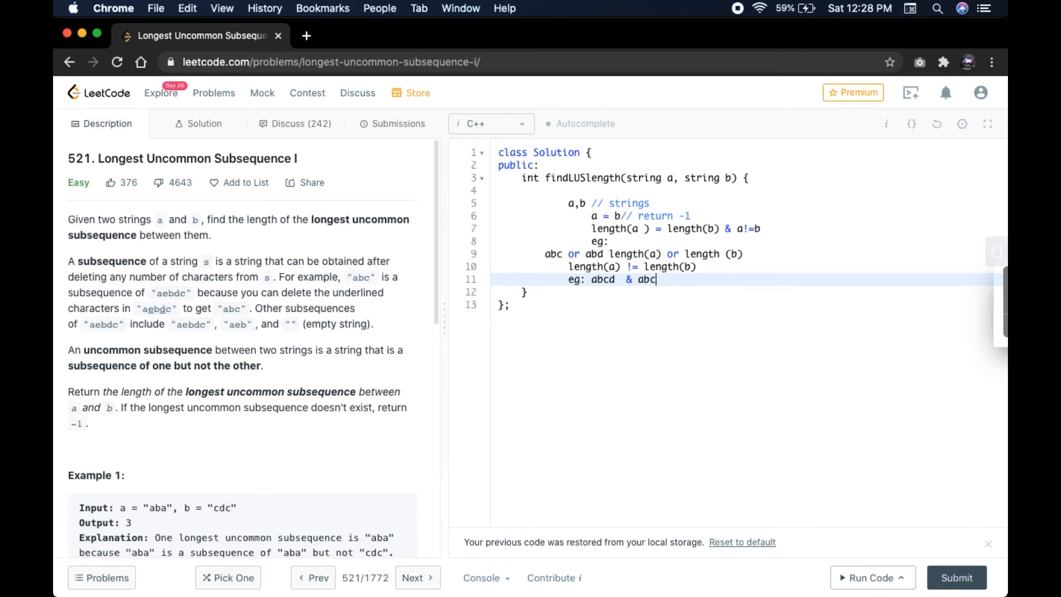
key(Enter)
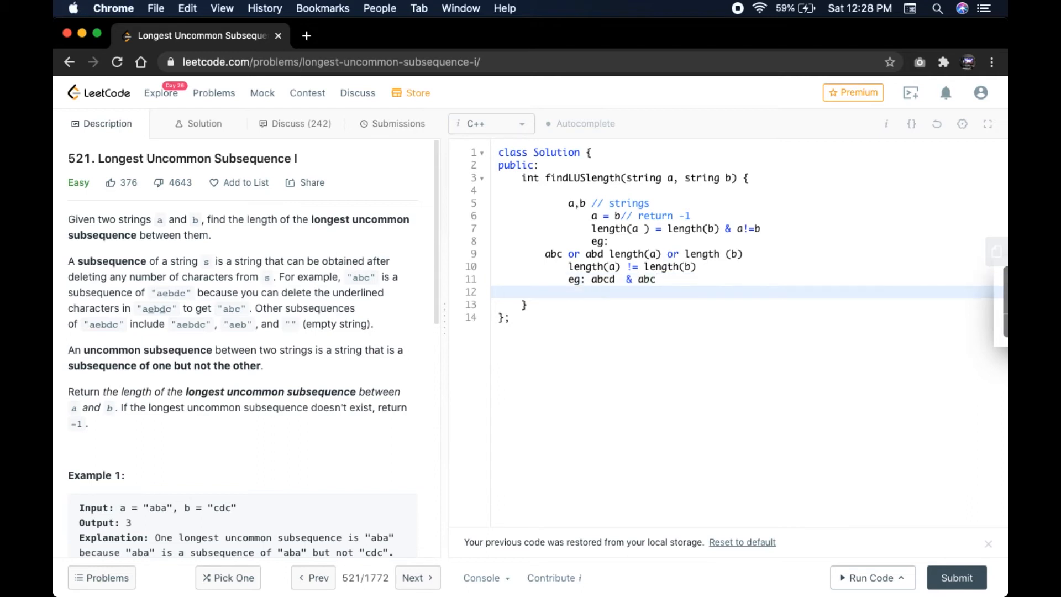
click(591, 292)
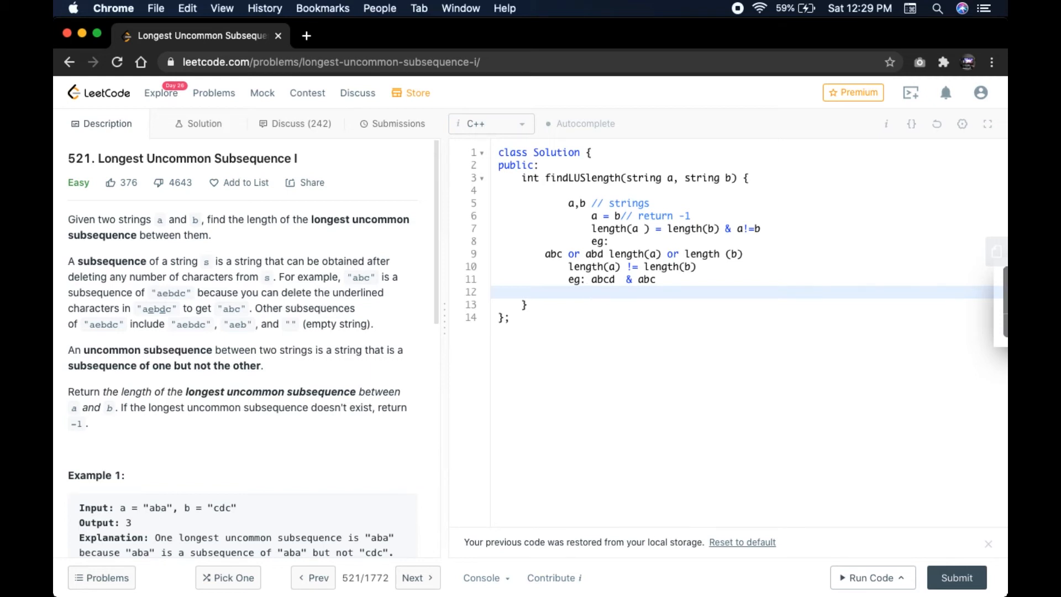
- Write "max(length(a),length(b))" as the answer for unequal lengths
text(max(lengt)
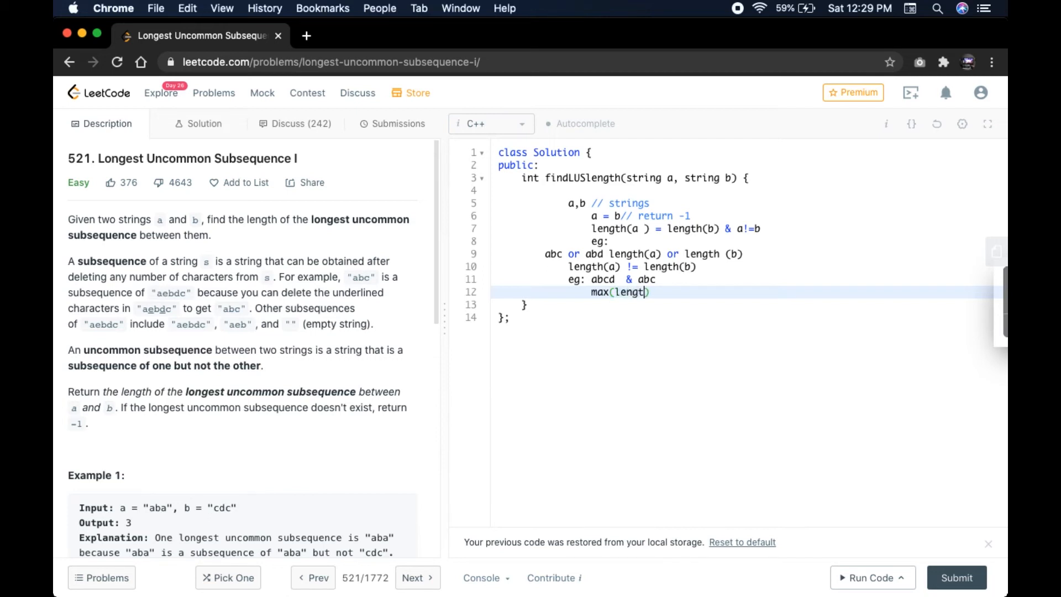
text(h()
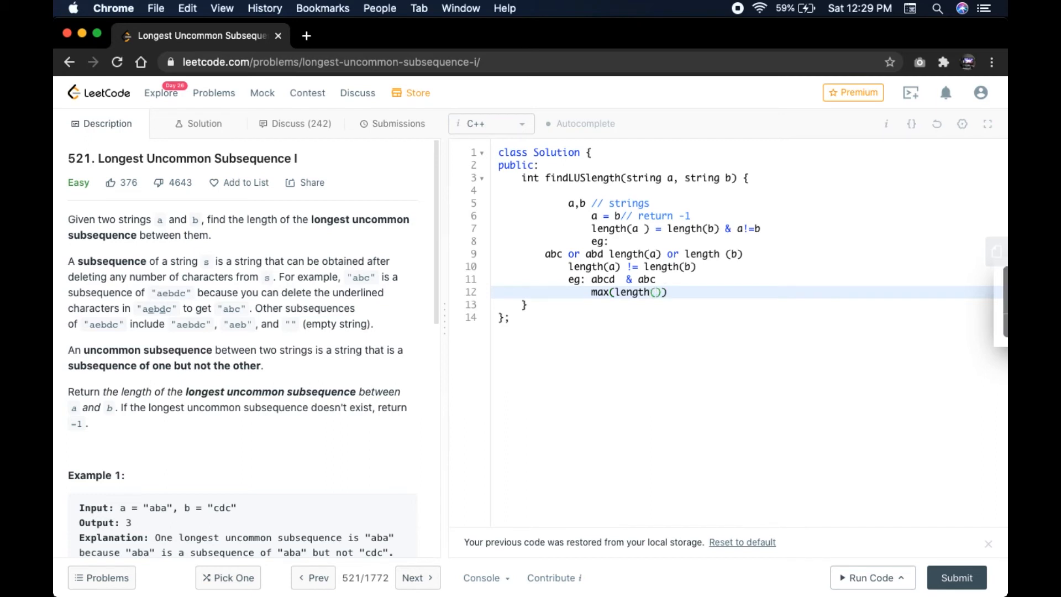
text(a)
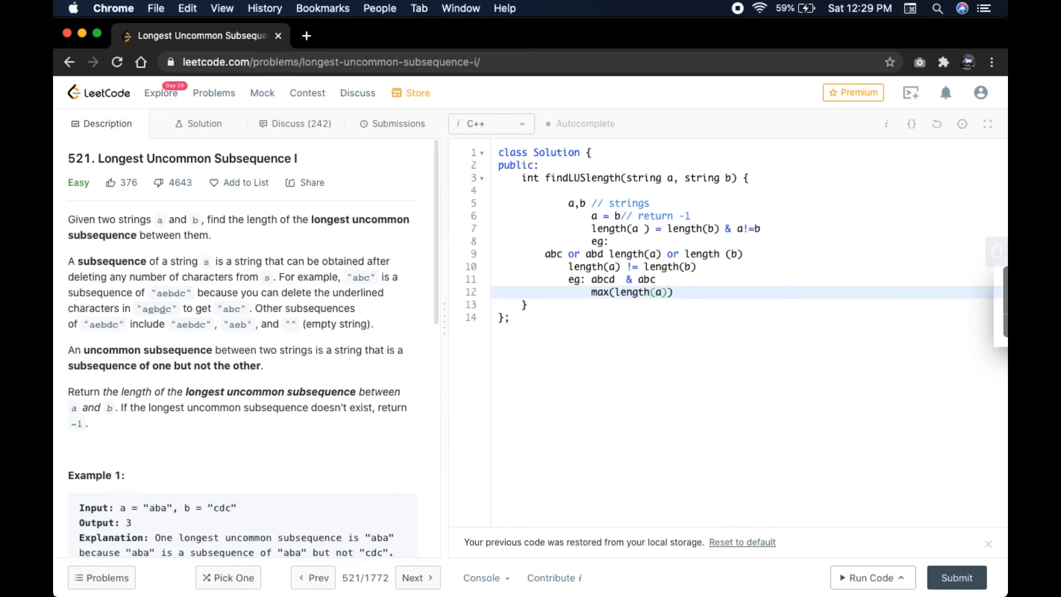
text(, ma)
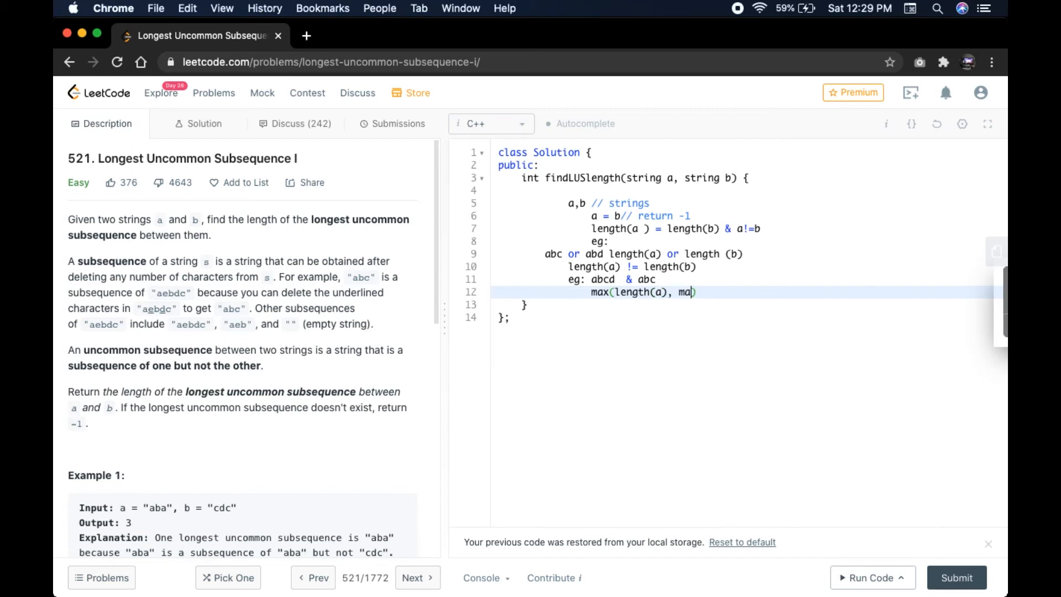
key(Backspace)
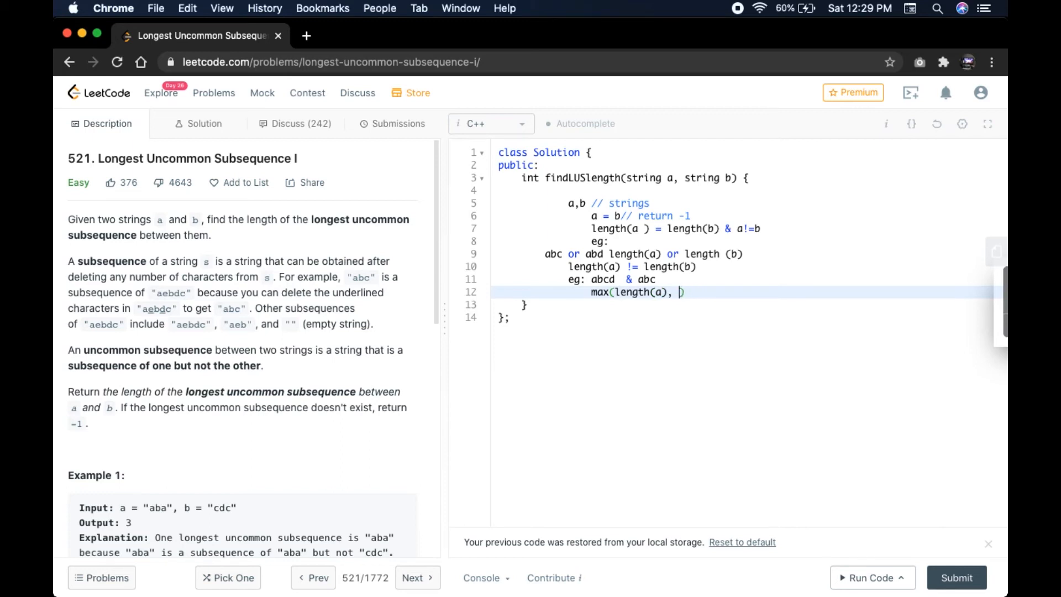
text(length(b)
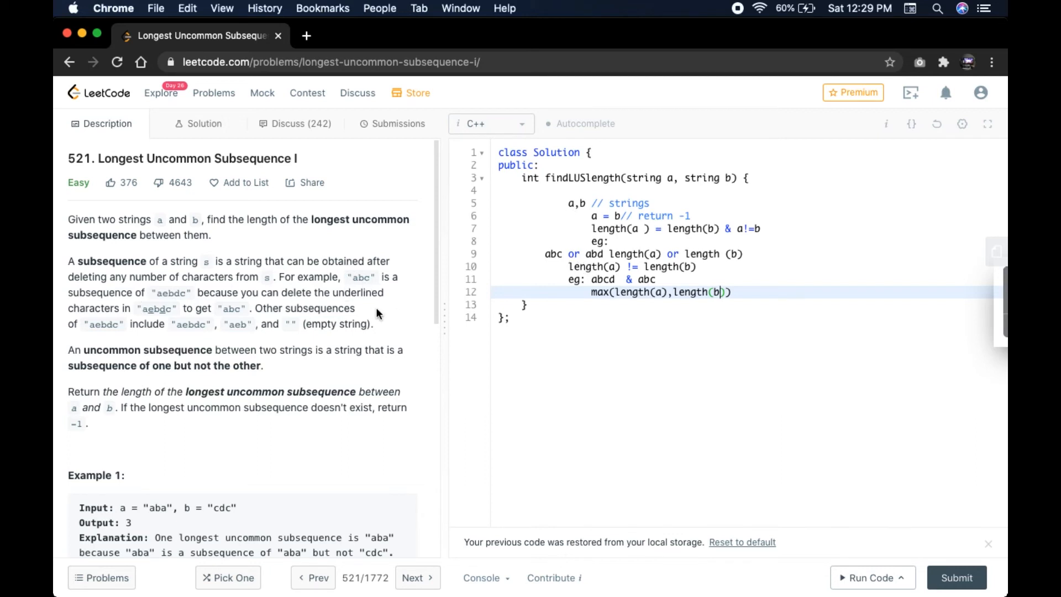
click(568, 203)
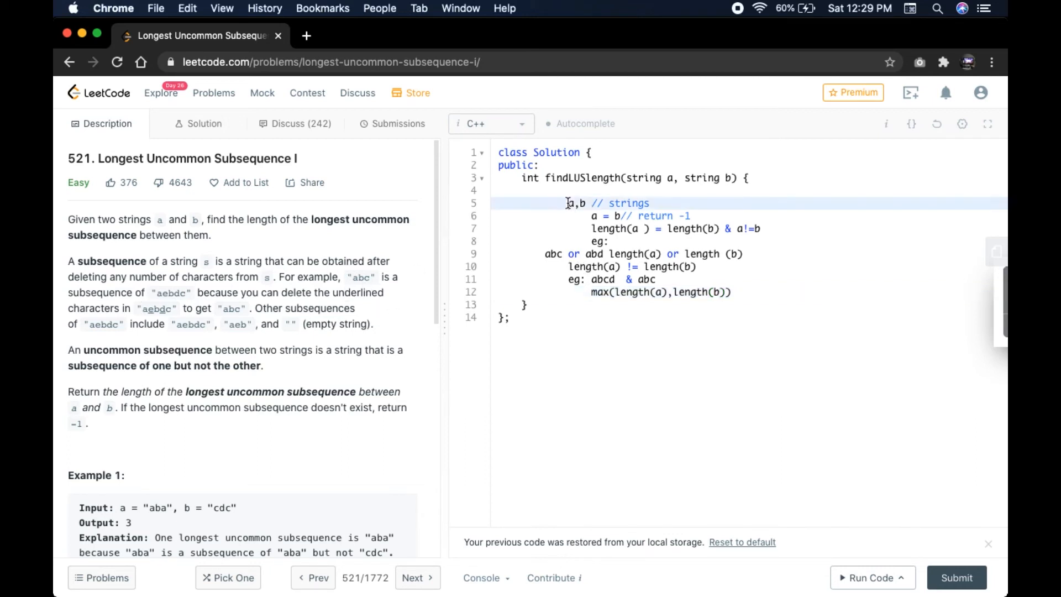
- Select all the scratch notes inside findLUSlength for deletion
click(590, 215)
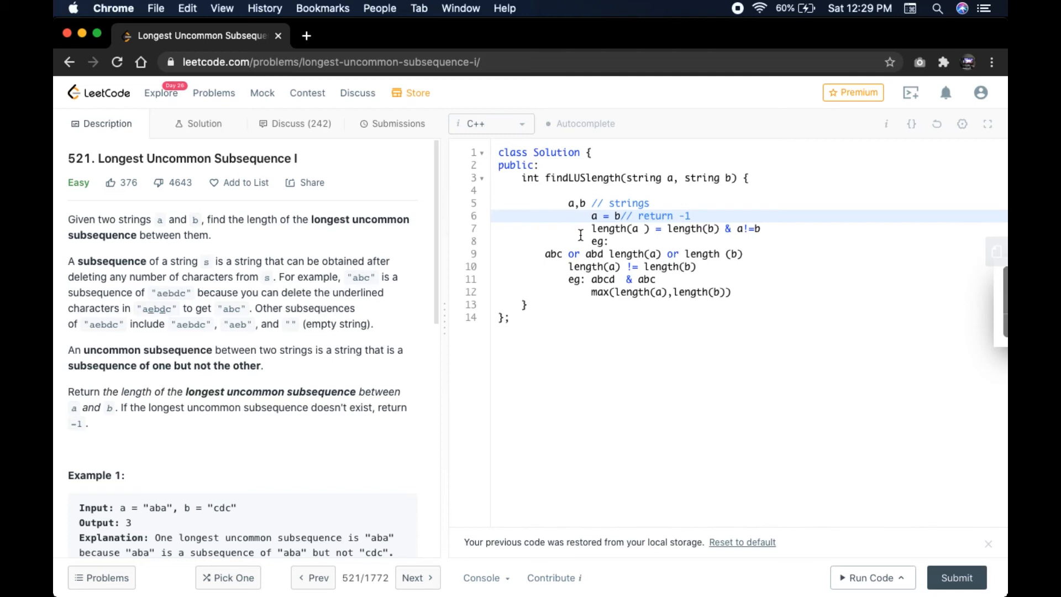
mouse_move(590, 229)
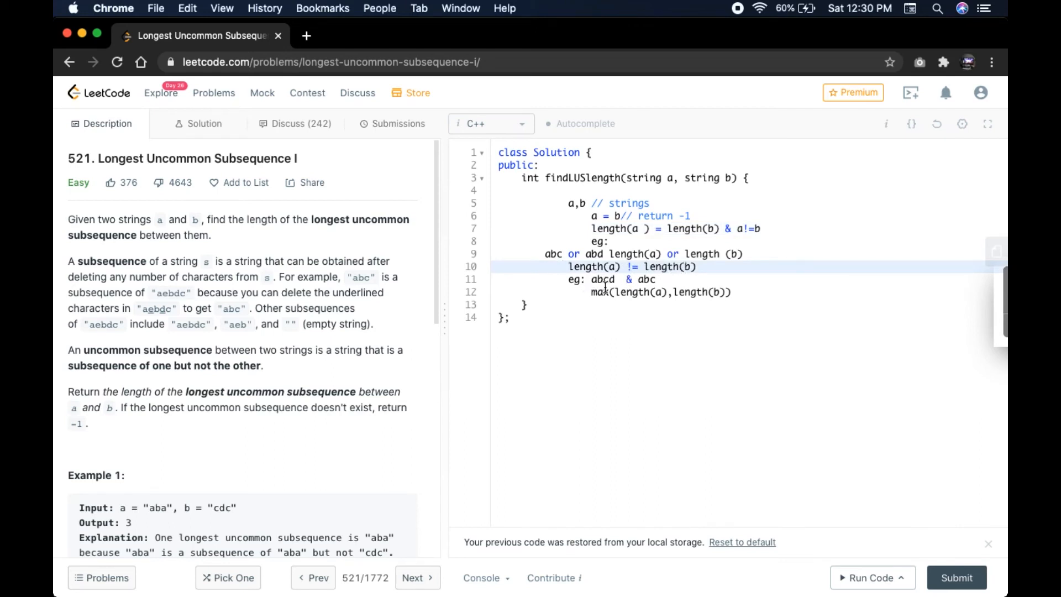
click(562, 266)
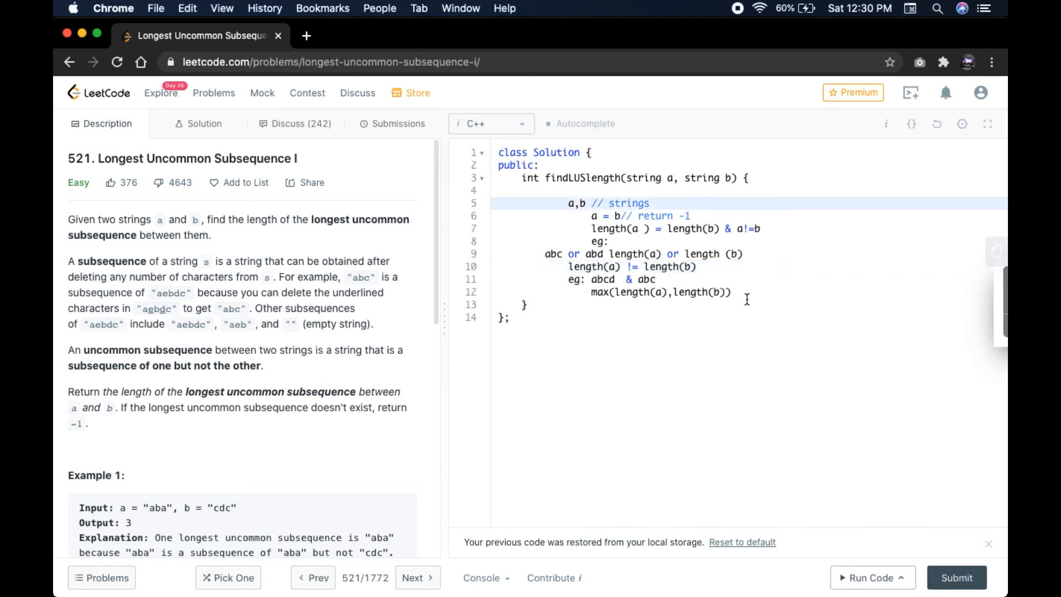
drag(567, 203, 730, 300)
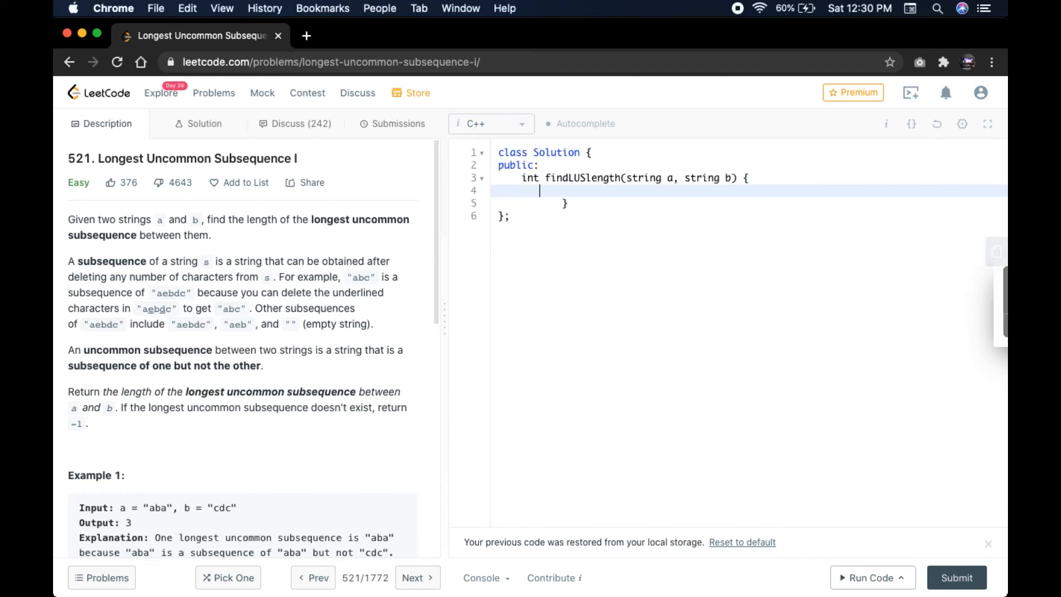
- Write an if (a==b) block that returns -1 for identical strings
text(if)
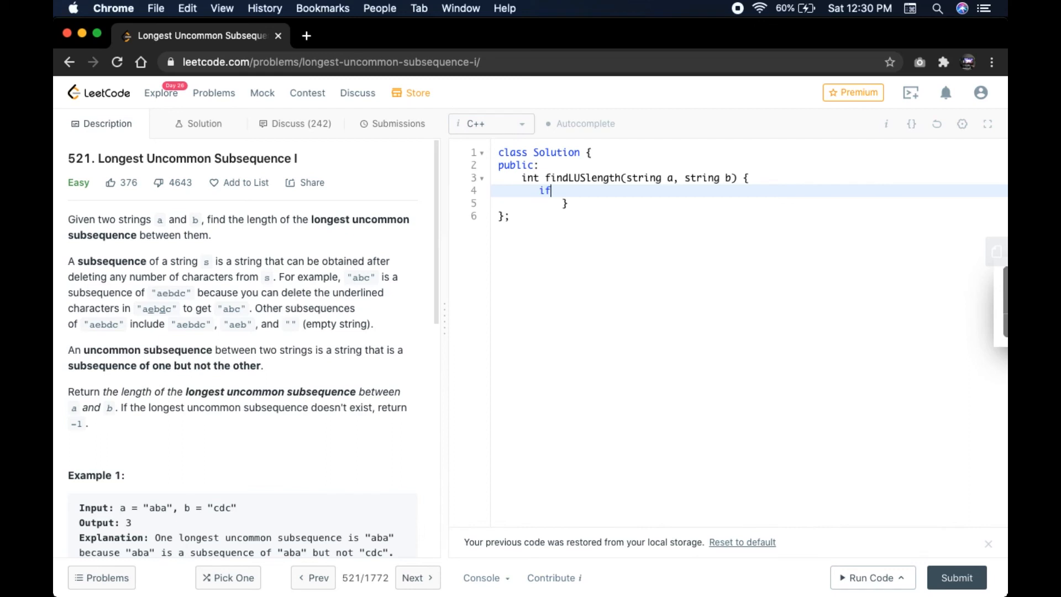
text((a==)
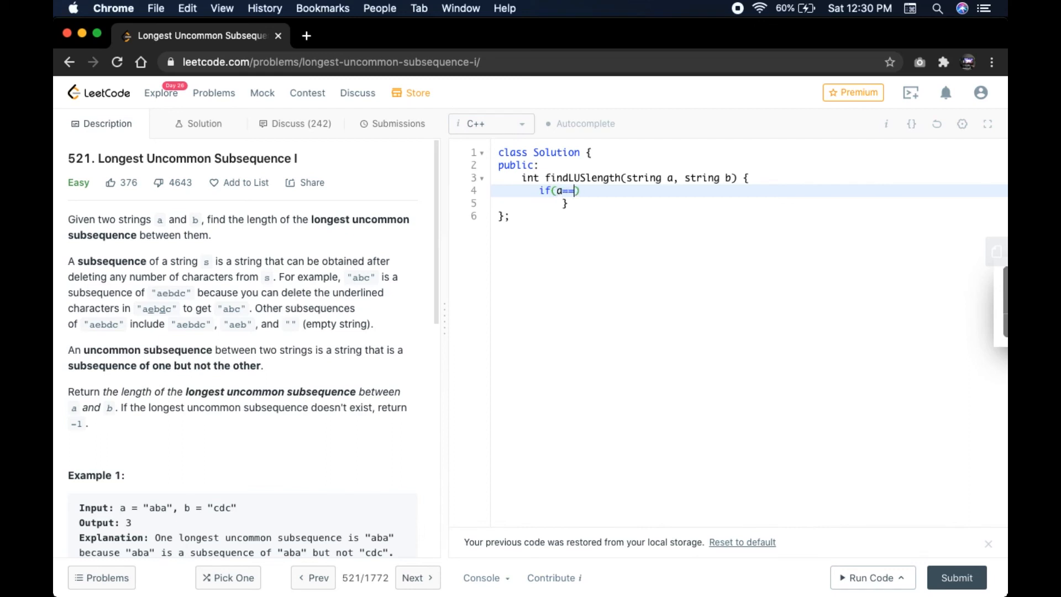
text(b)
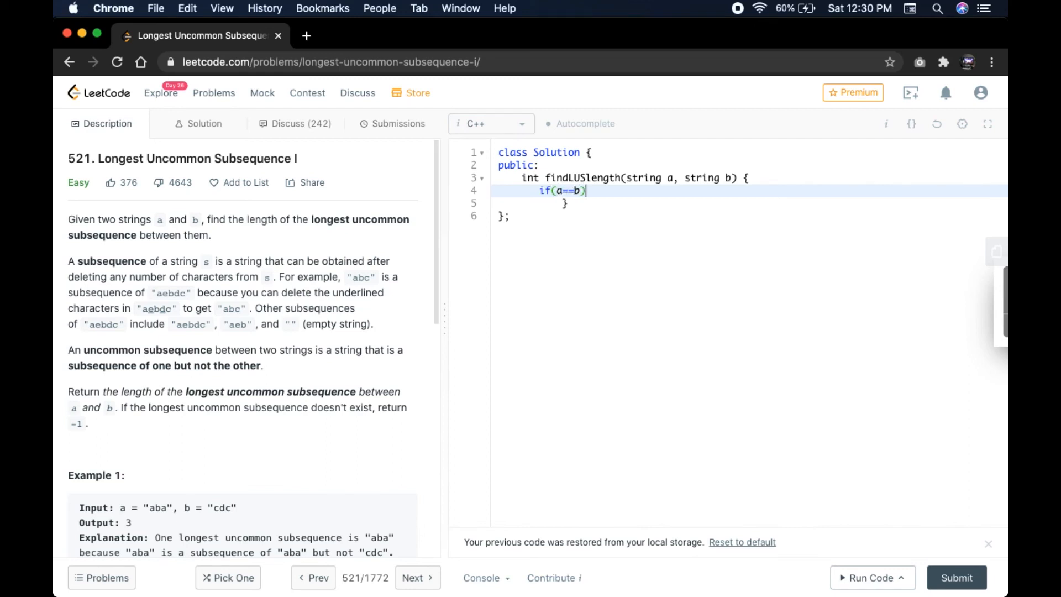
text({)
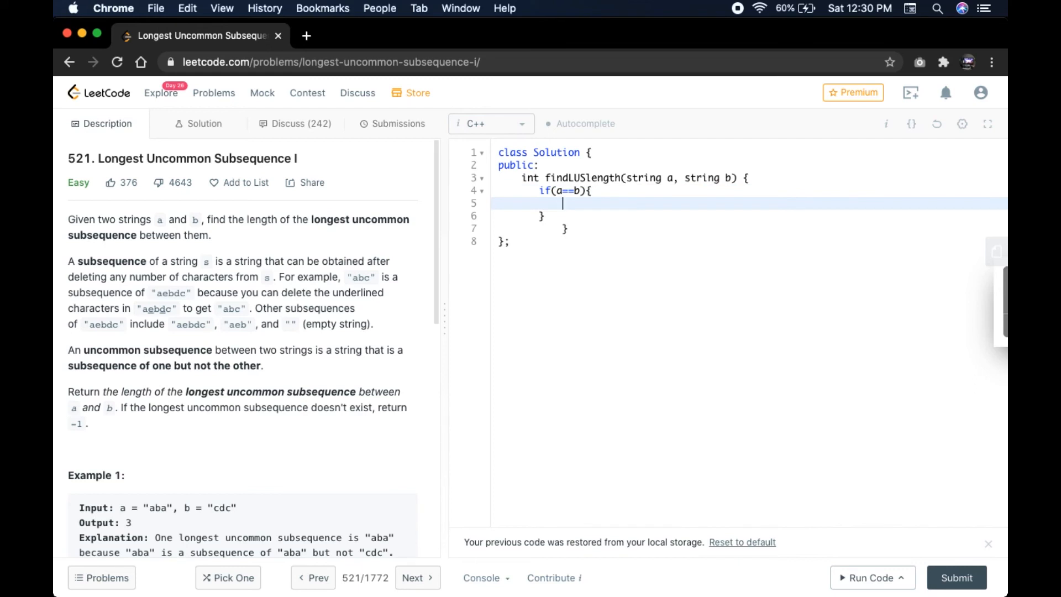
text(return)
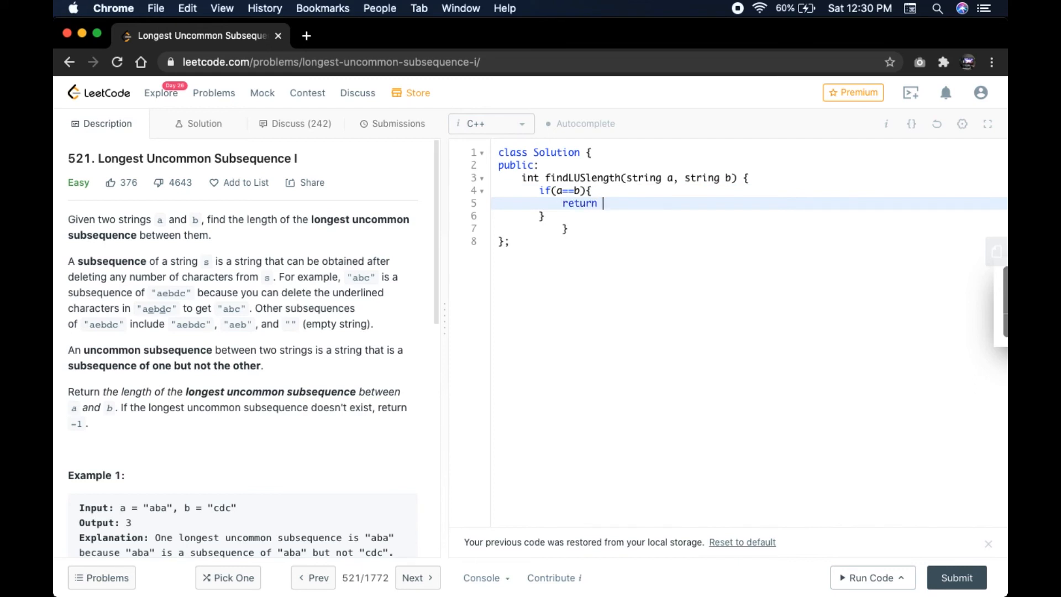
text(-1;)
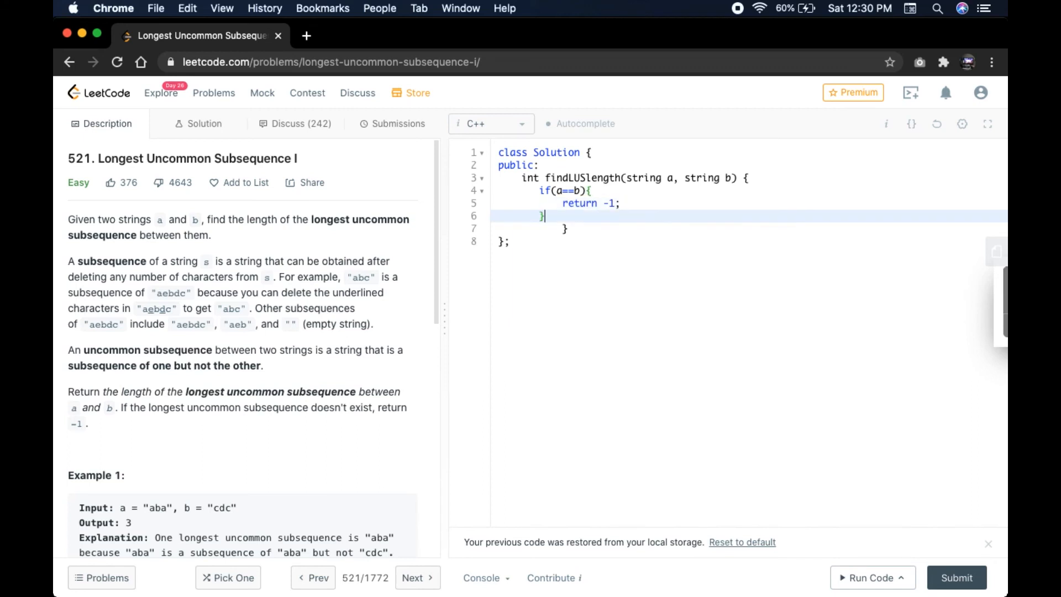
- Write the else branch: else { return max(a.length(), b.length()); }
text(el)
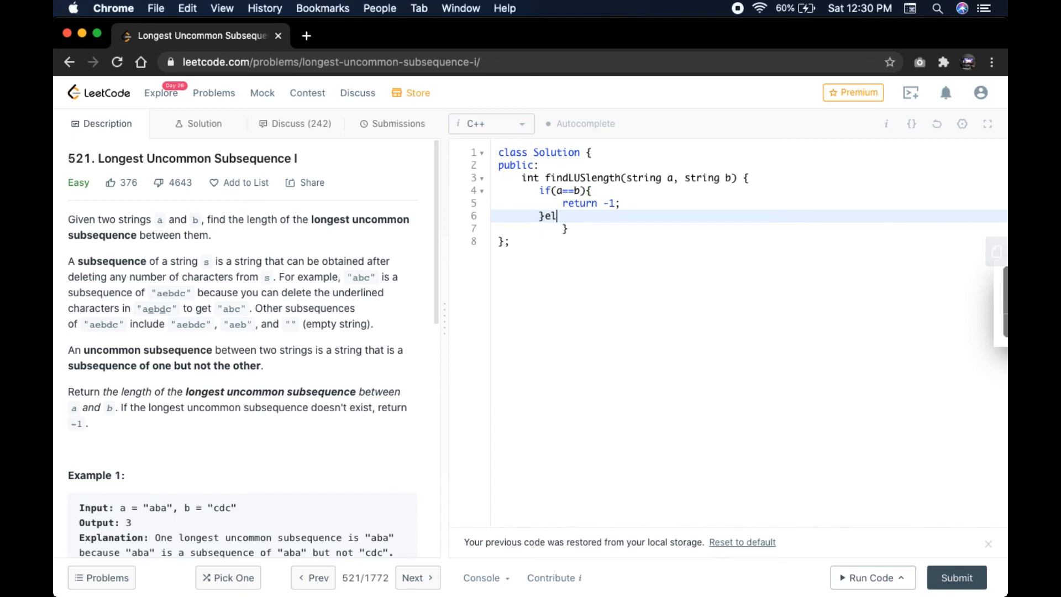
text(se{)
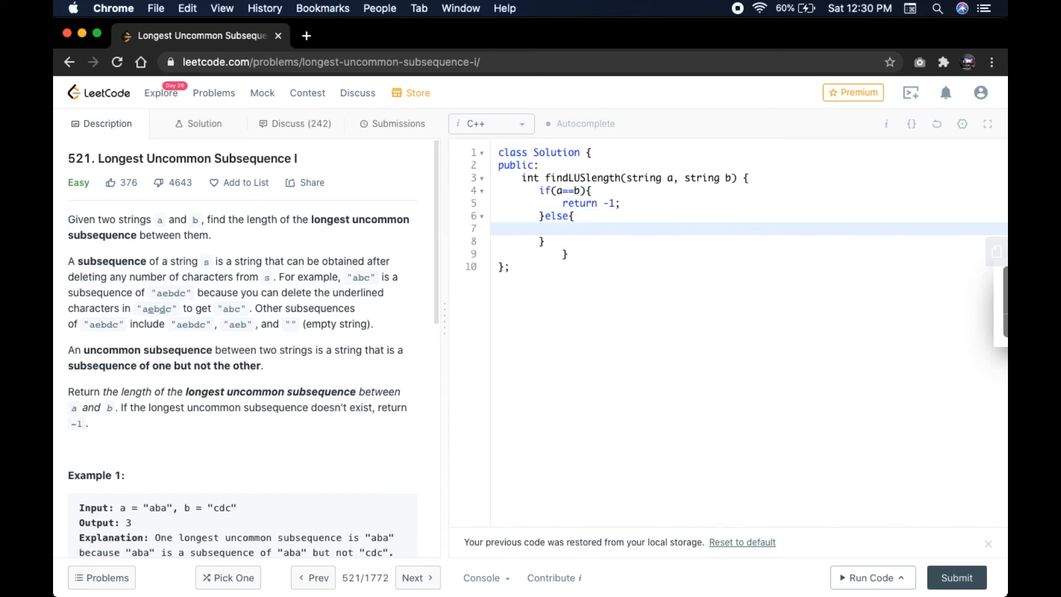
text(retu)
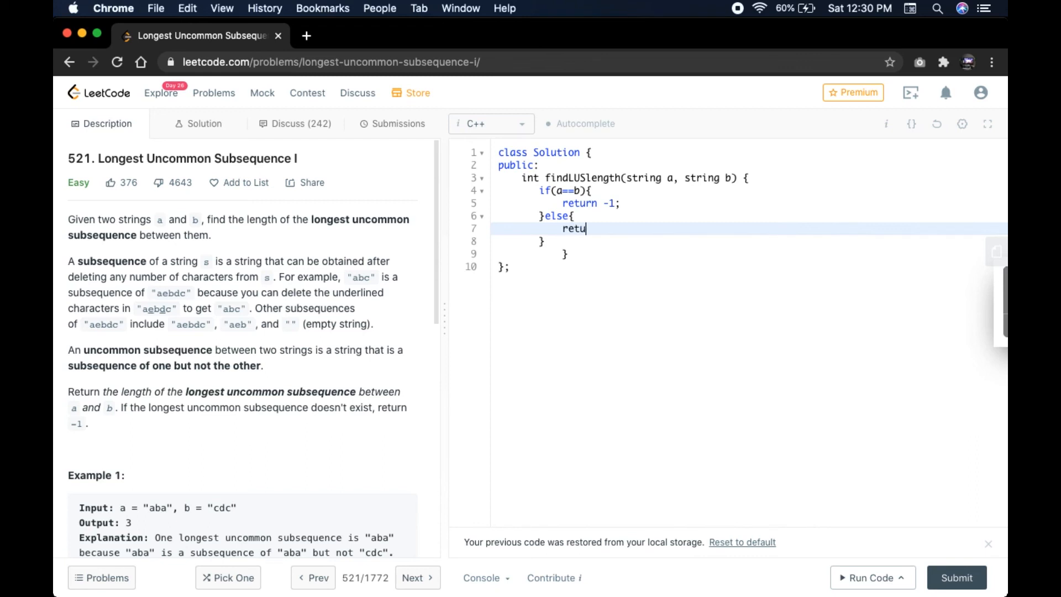
text(rn)
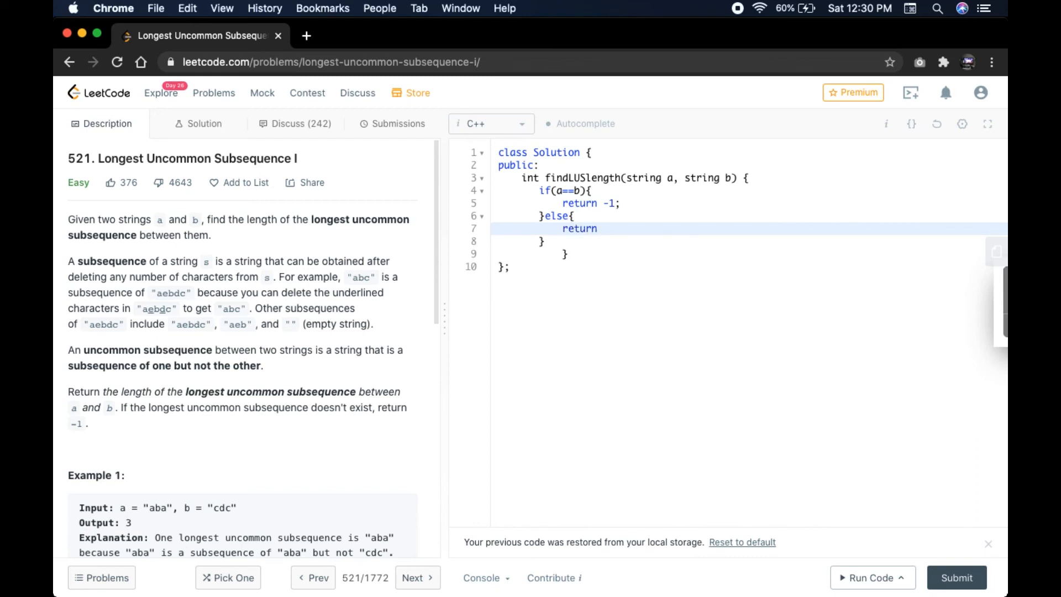
text(max)
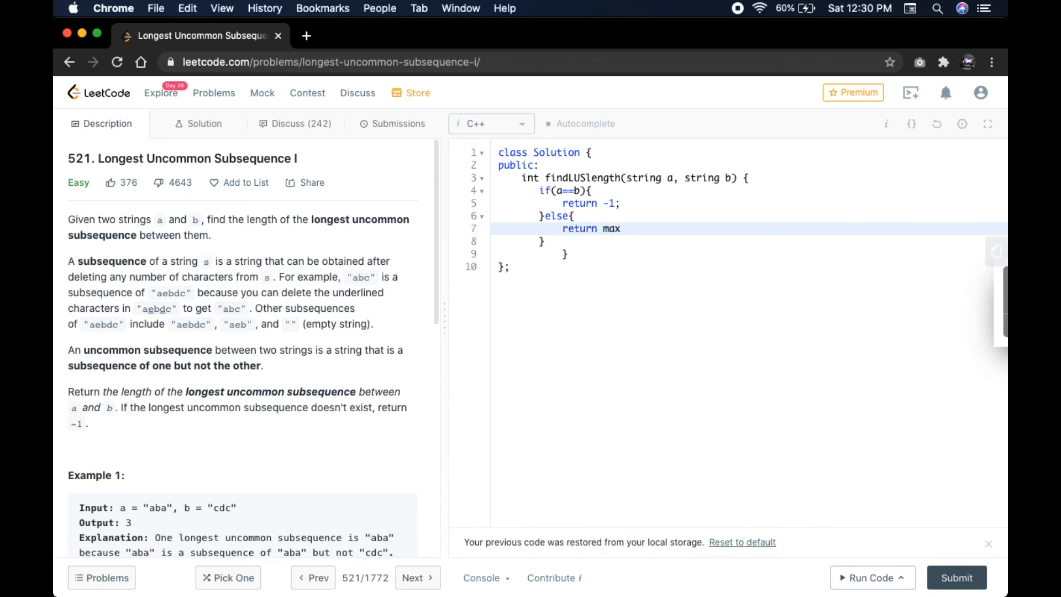
text(())
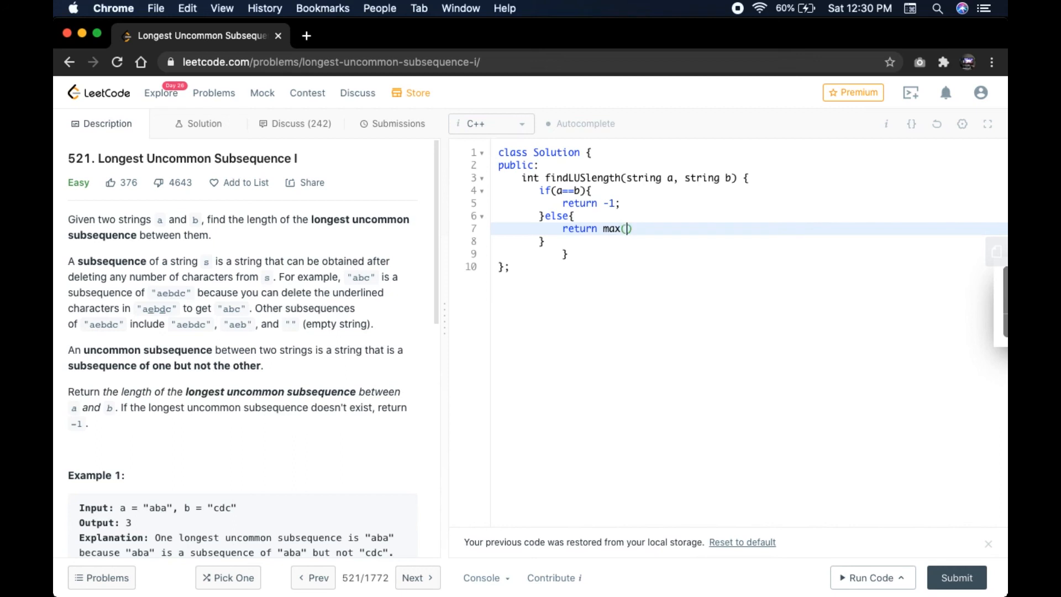
text(a)
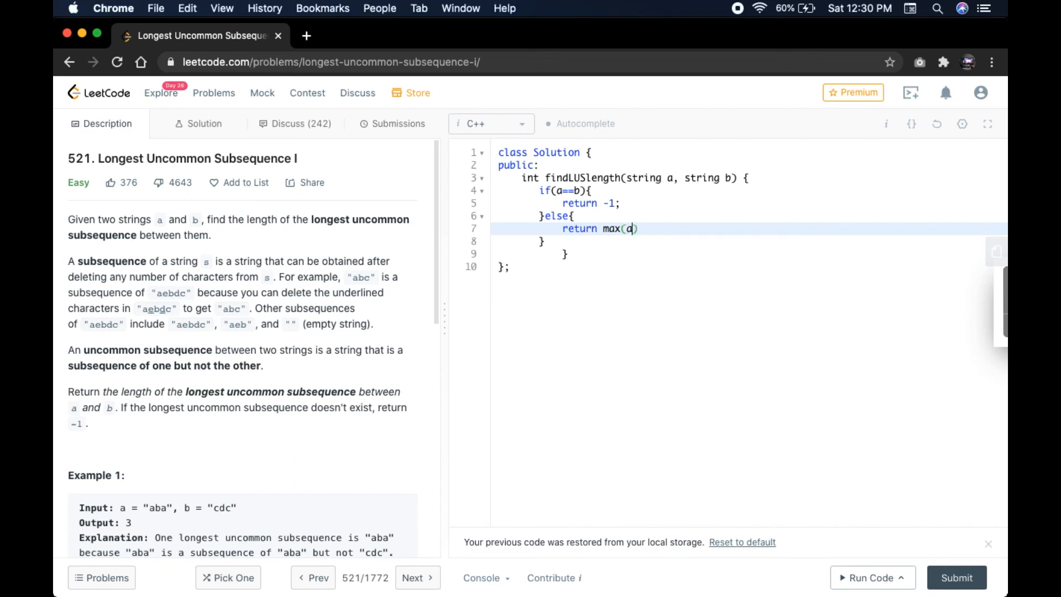
text(.len)
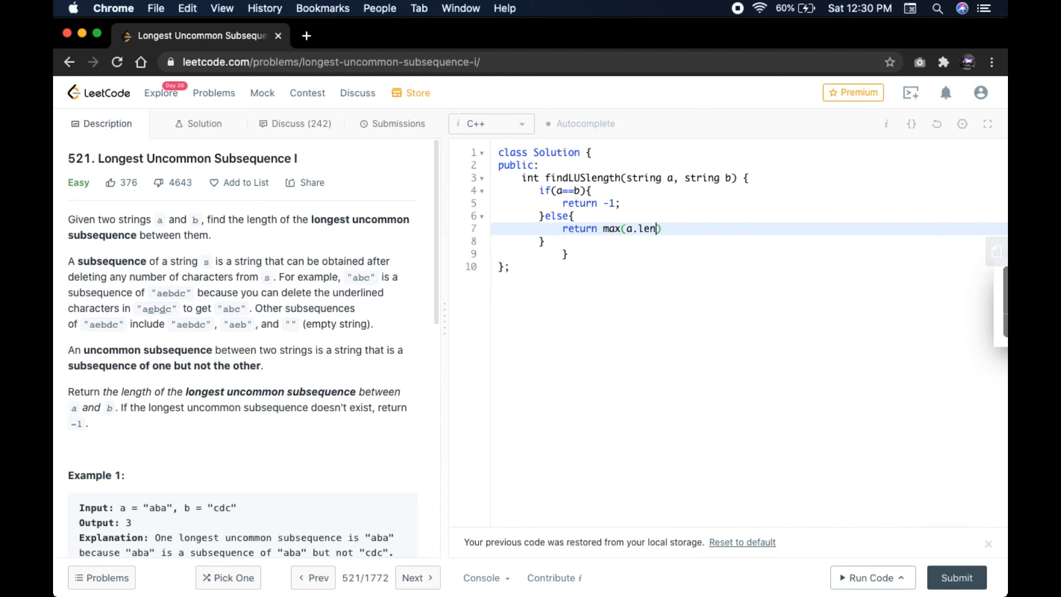
text(gth())
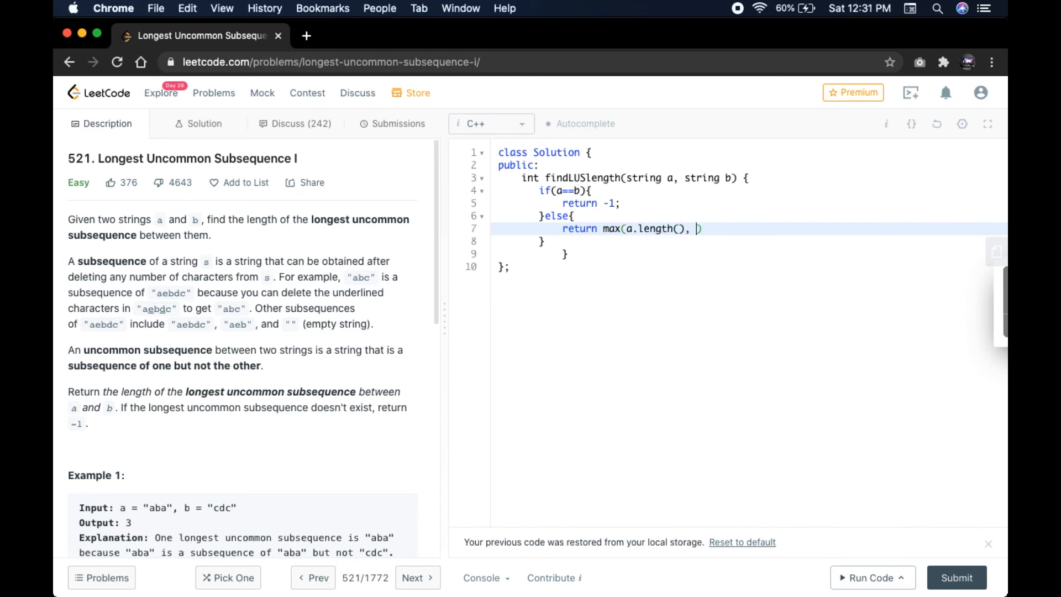
text(b.lengt)
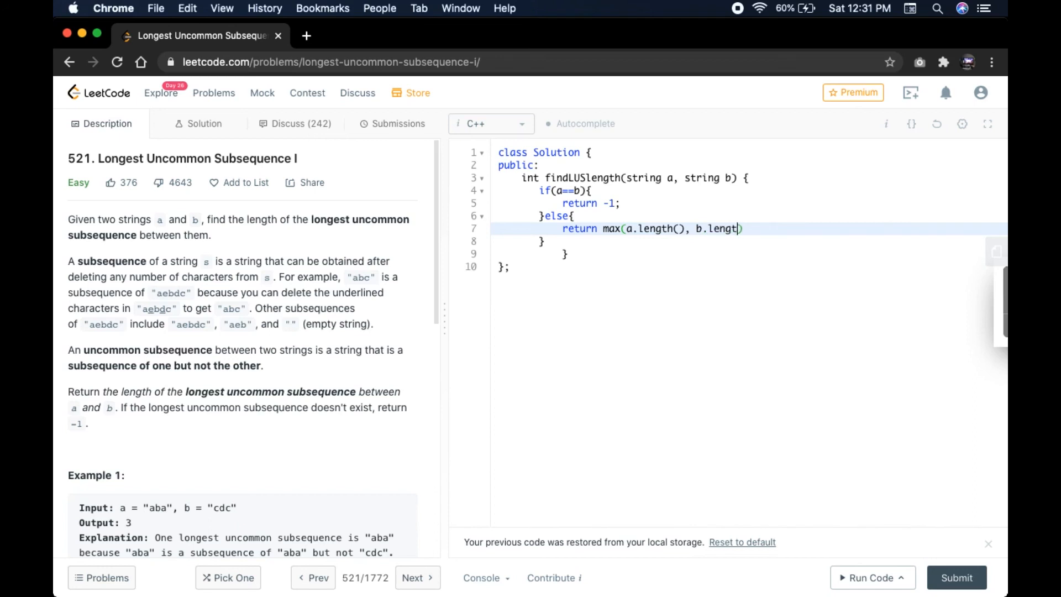
text(h())
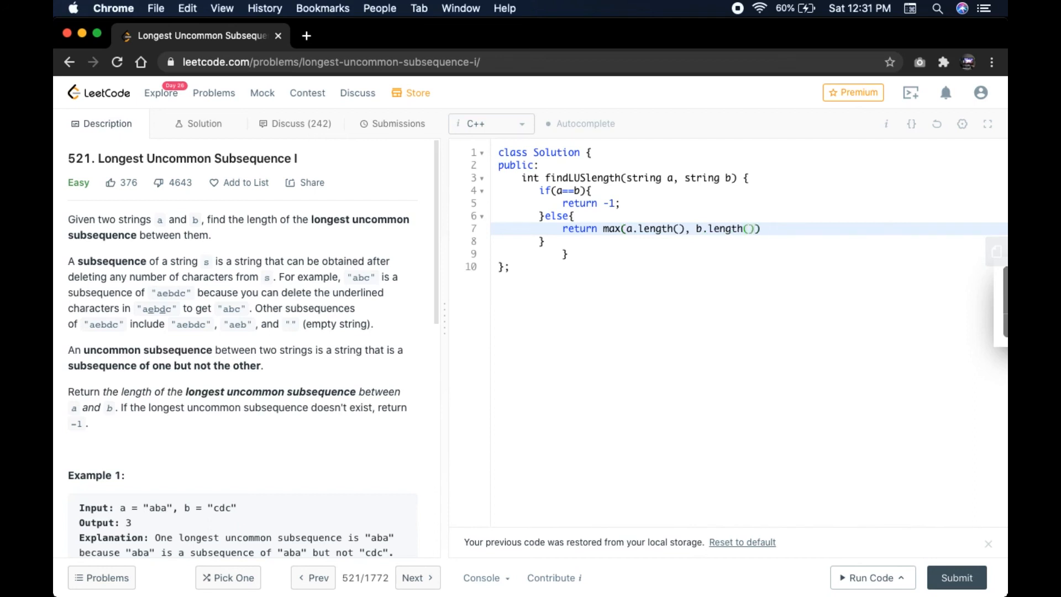
text();)
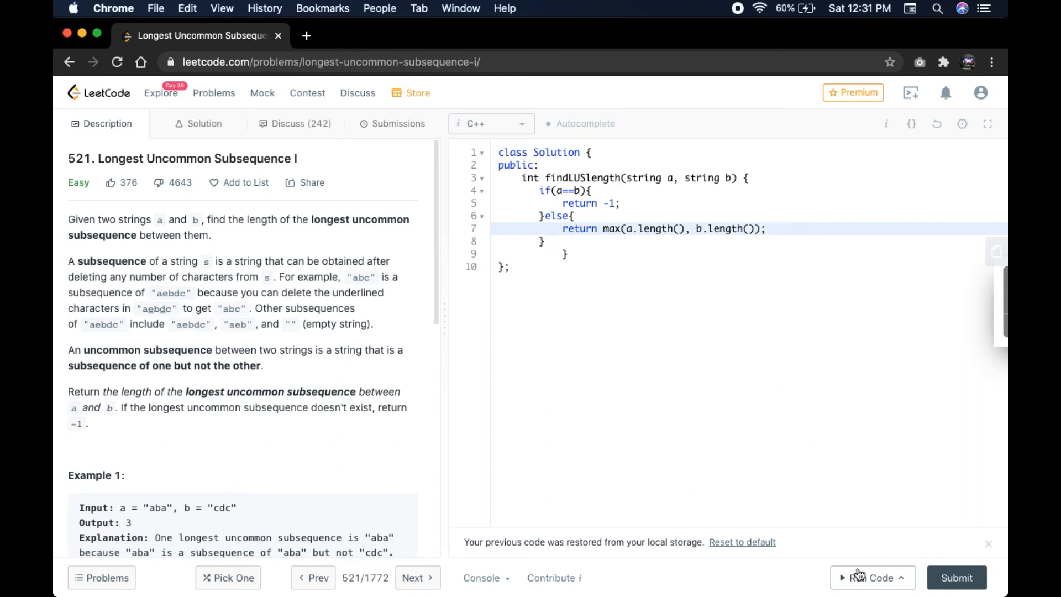
- Run the code on the aba/cdc example and get Accepted with output 3
click(869, 577)
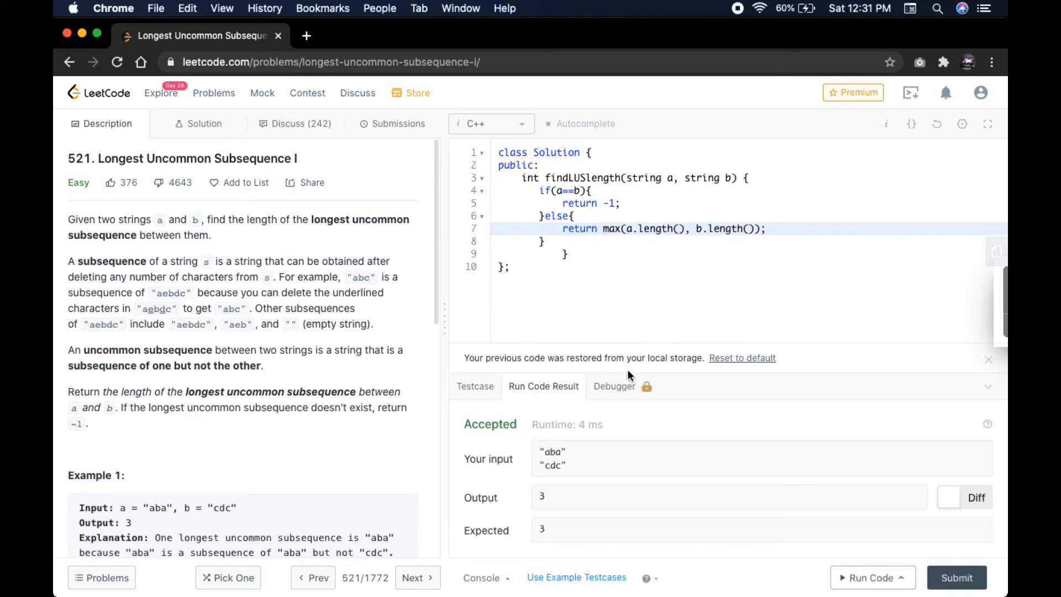
mouse_move(550, 468)
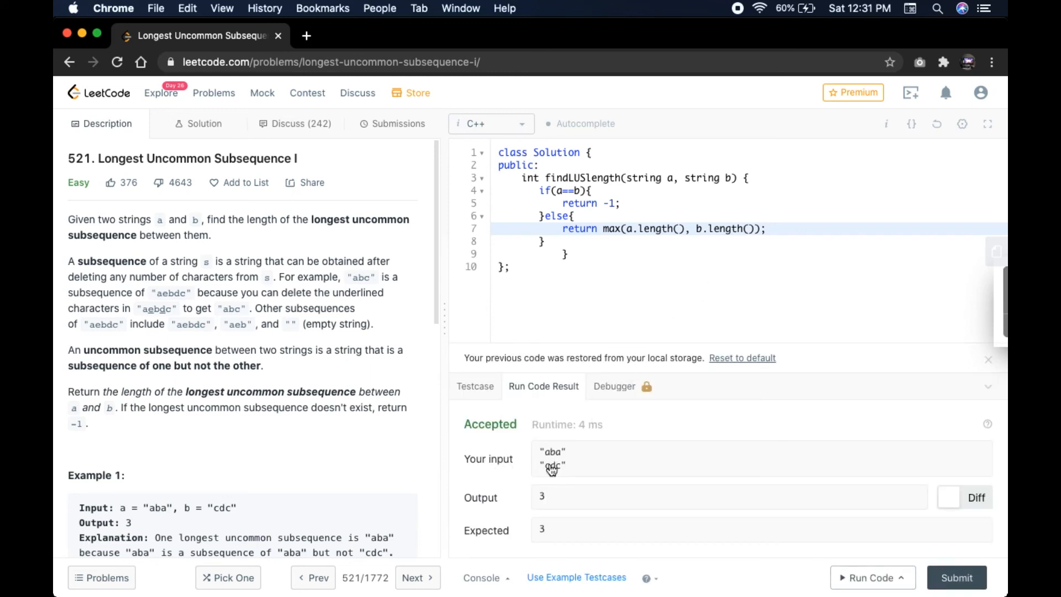